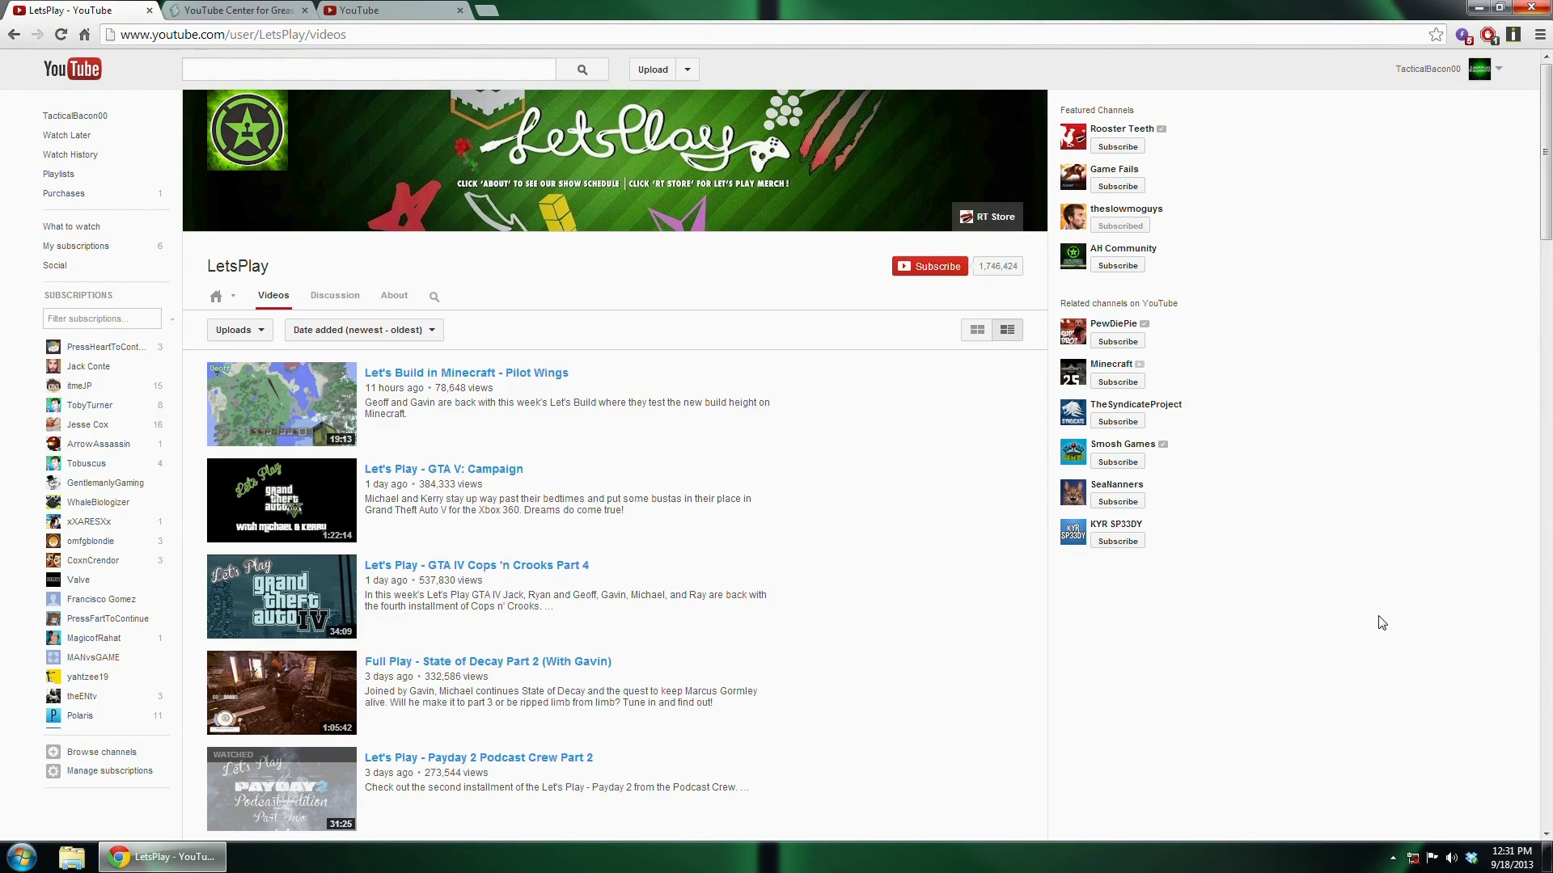
Scroll through the LetsPlay channel's uploads looking for the State of Decay Part 2 video.
scroll(down, 3)
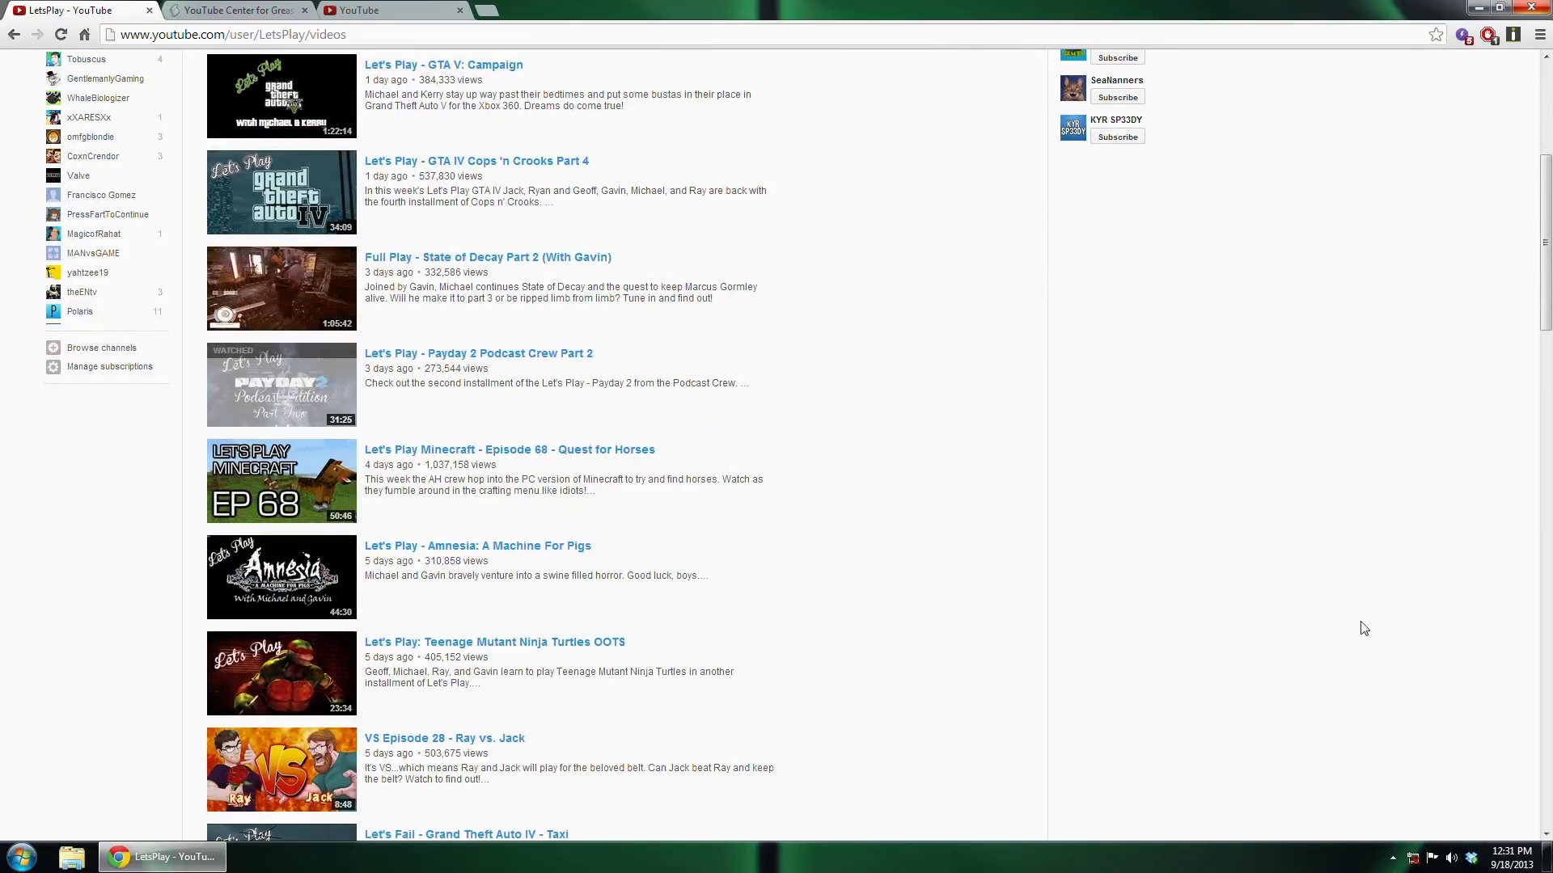
scroll(up, 3)
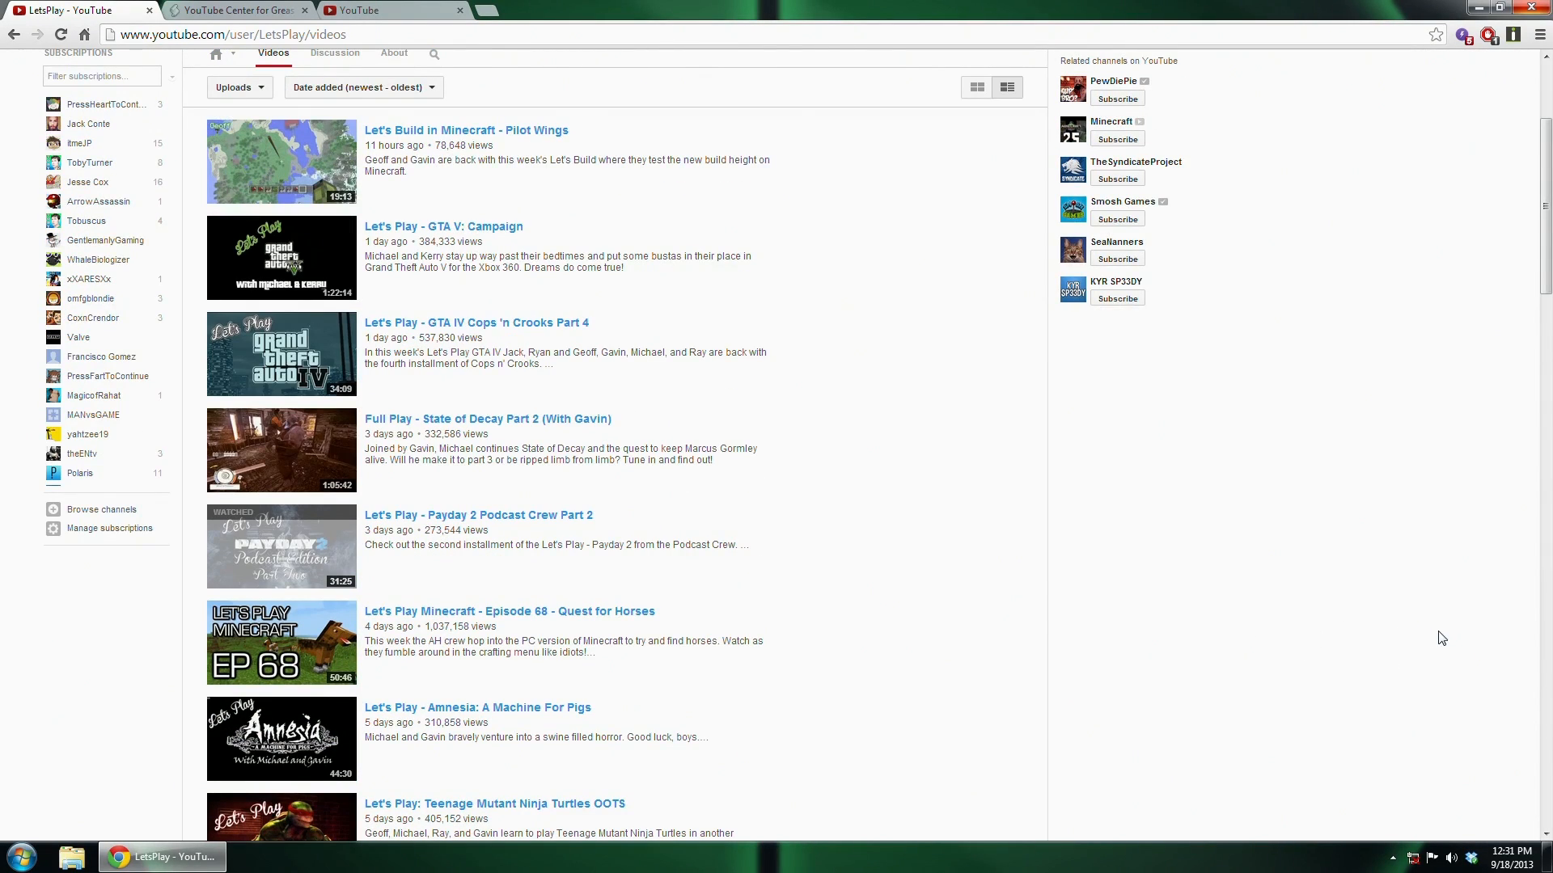
mouse_move(1373, 739)
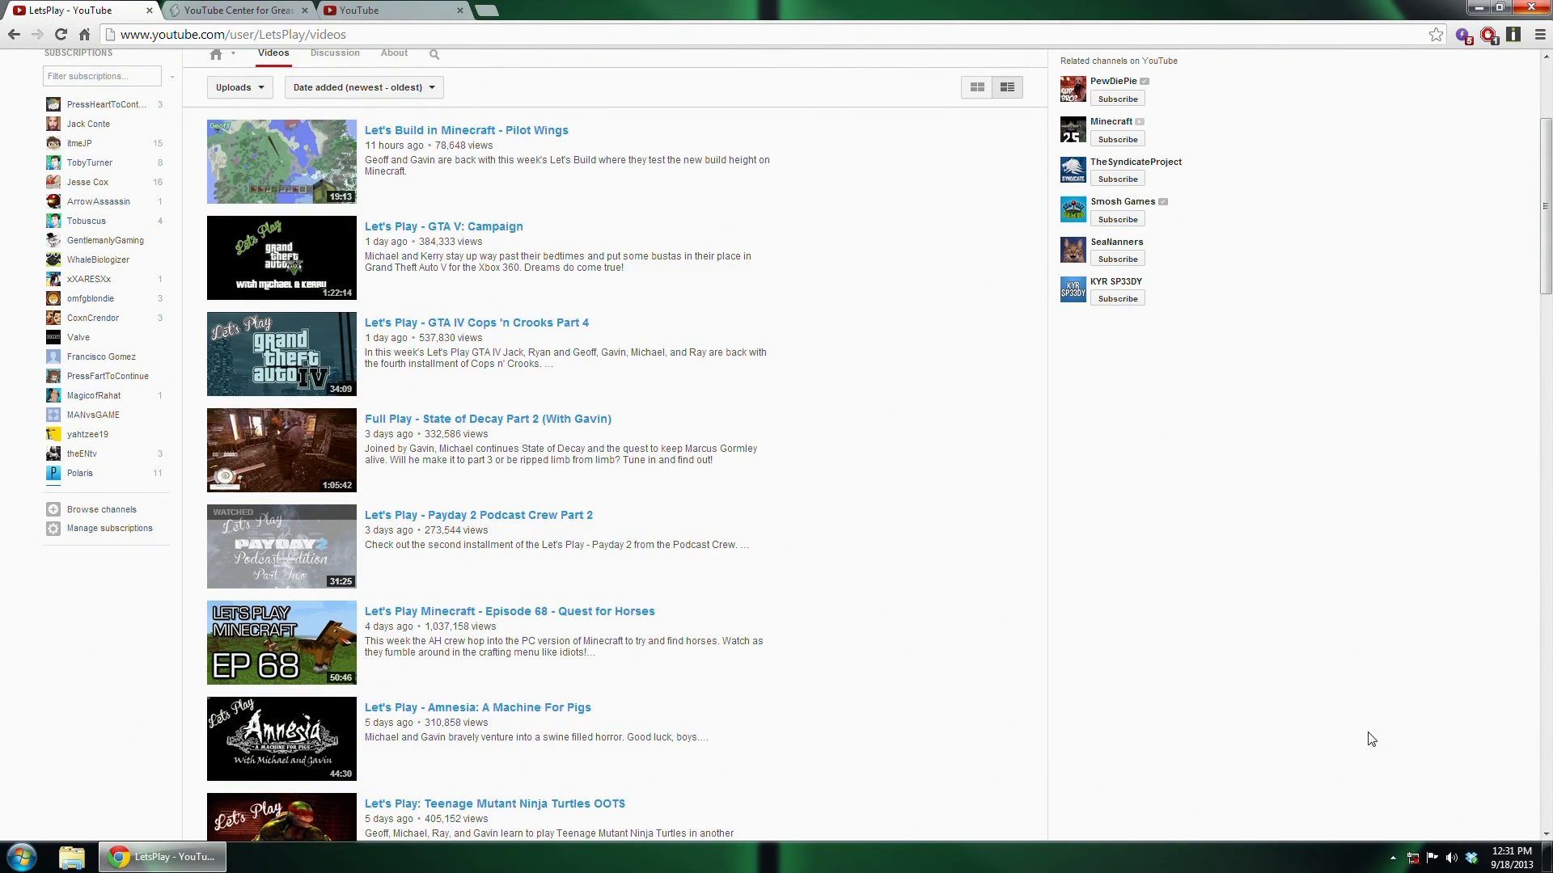
mouse_move(487, 417)
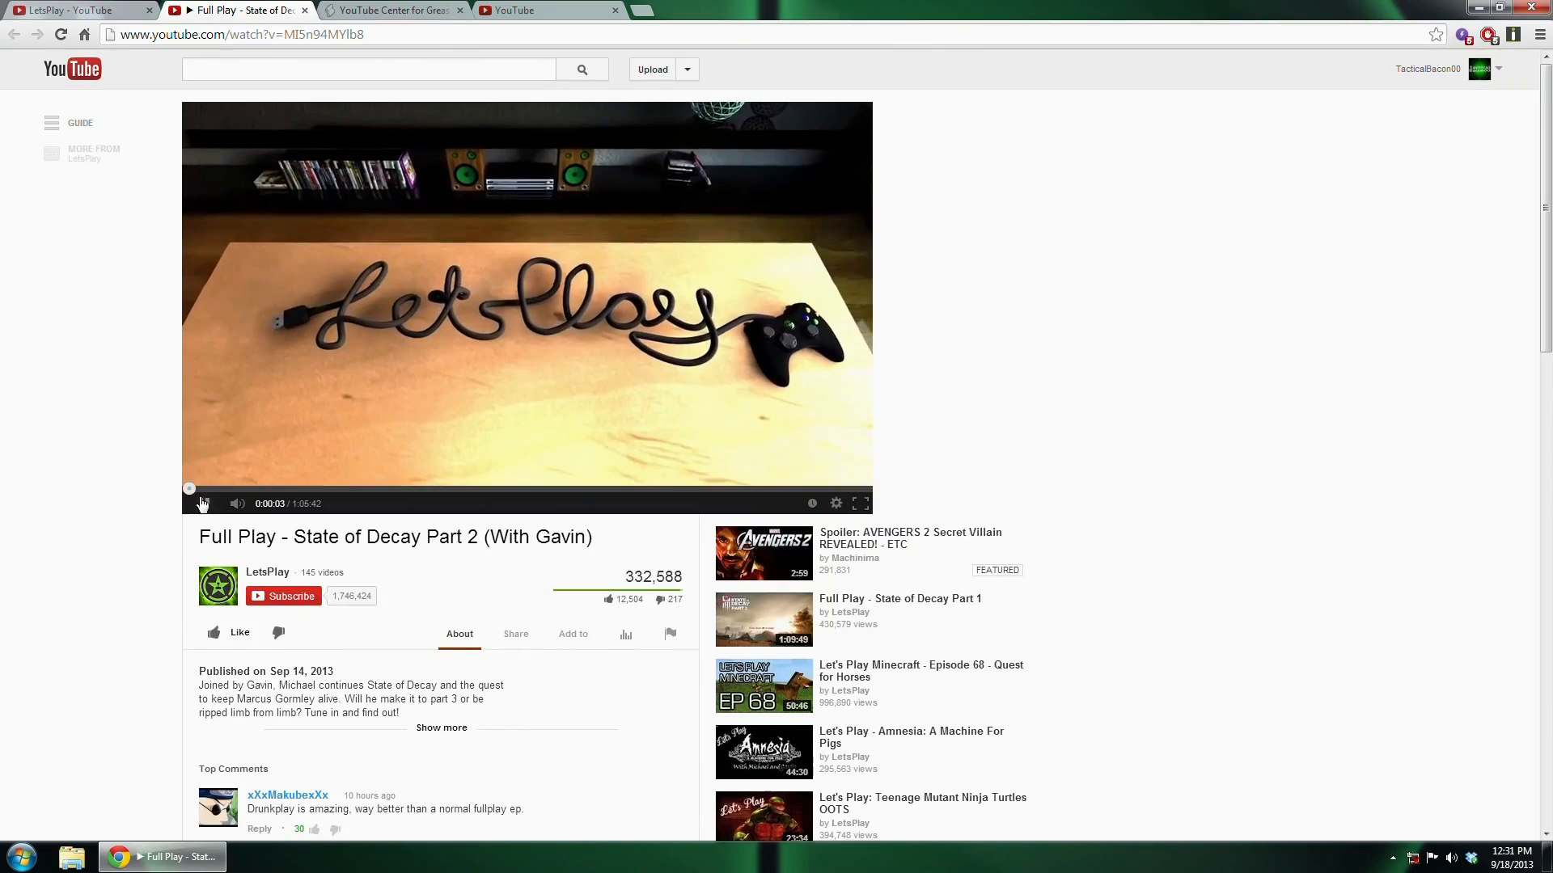
Play the State of Decay Part 2 video, viewing it full screen and then leaving full screen.
click(204, 503)
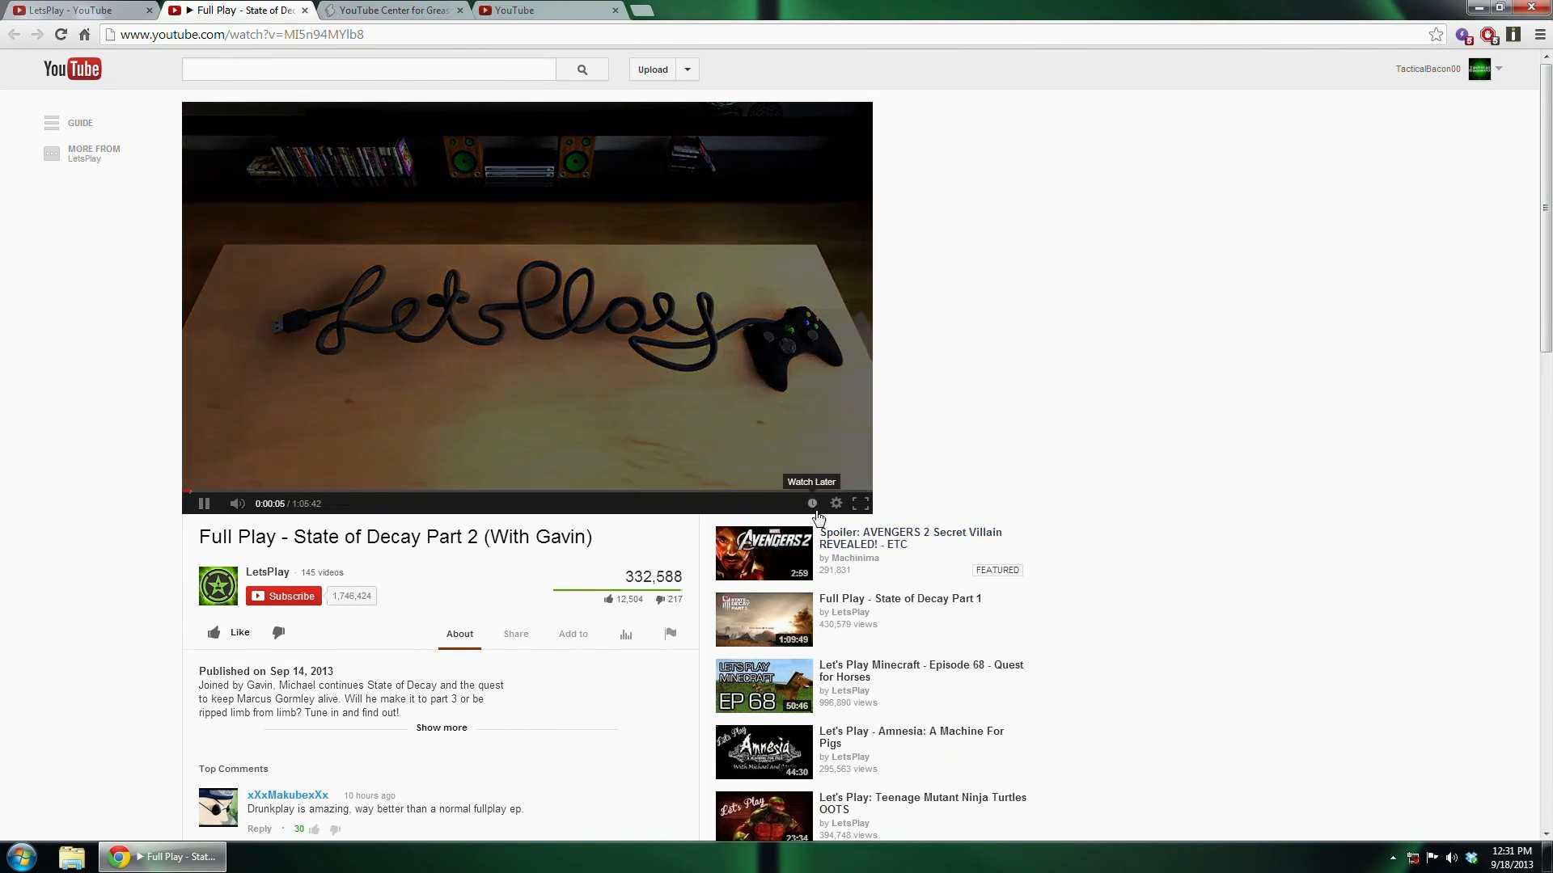
mouse_move(227, 465)
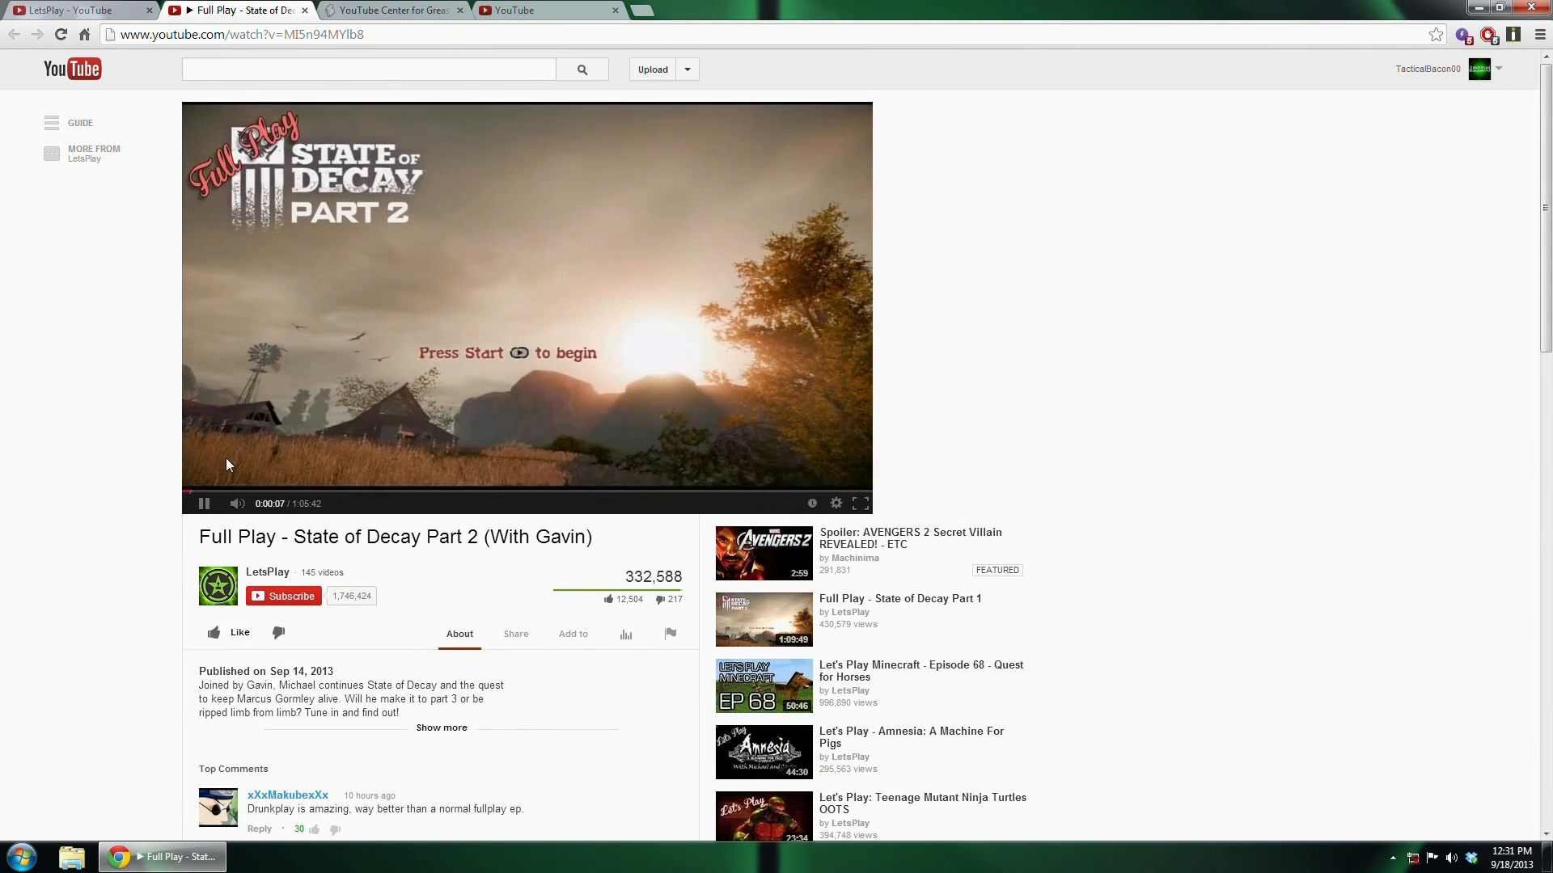
click(857, 503)
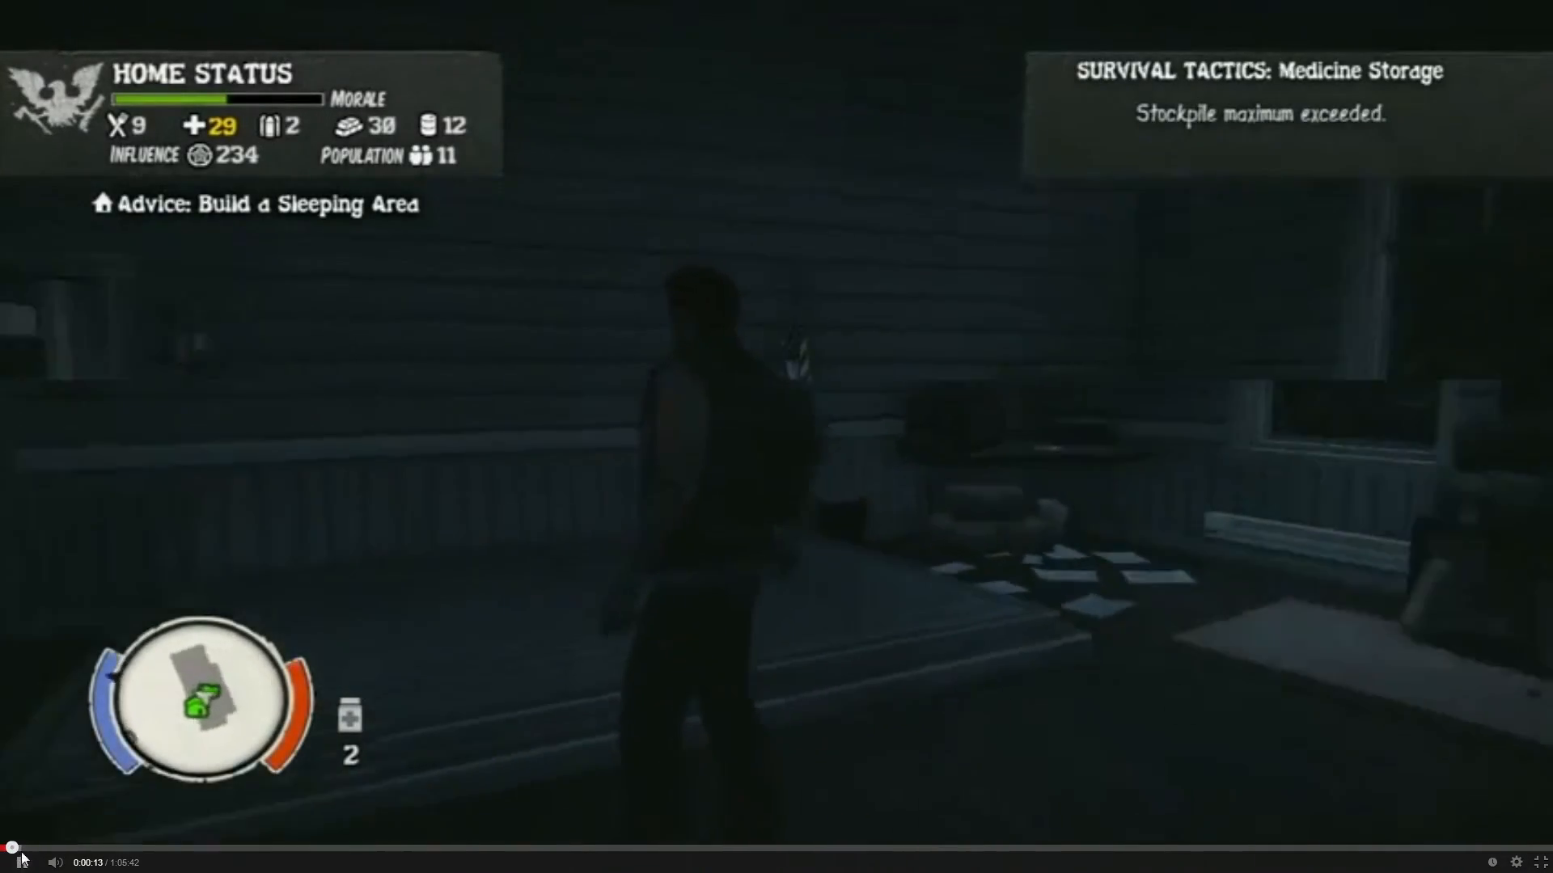
click(19, 862)
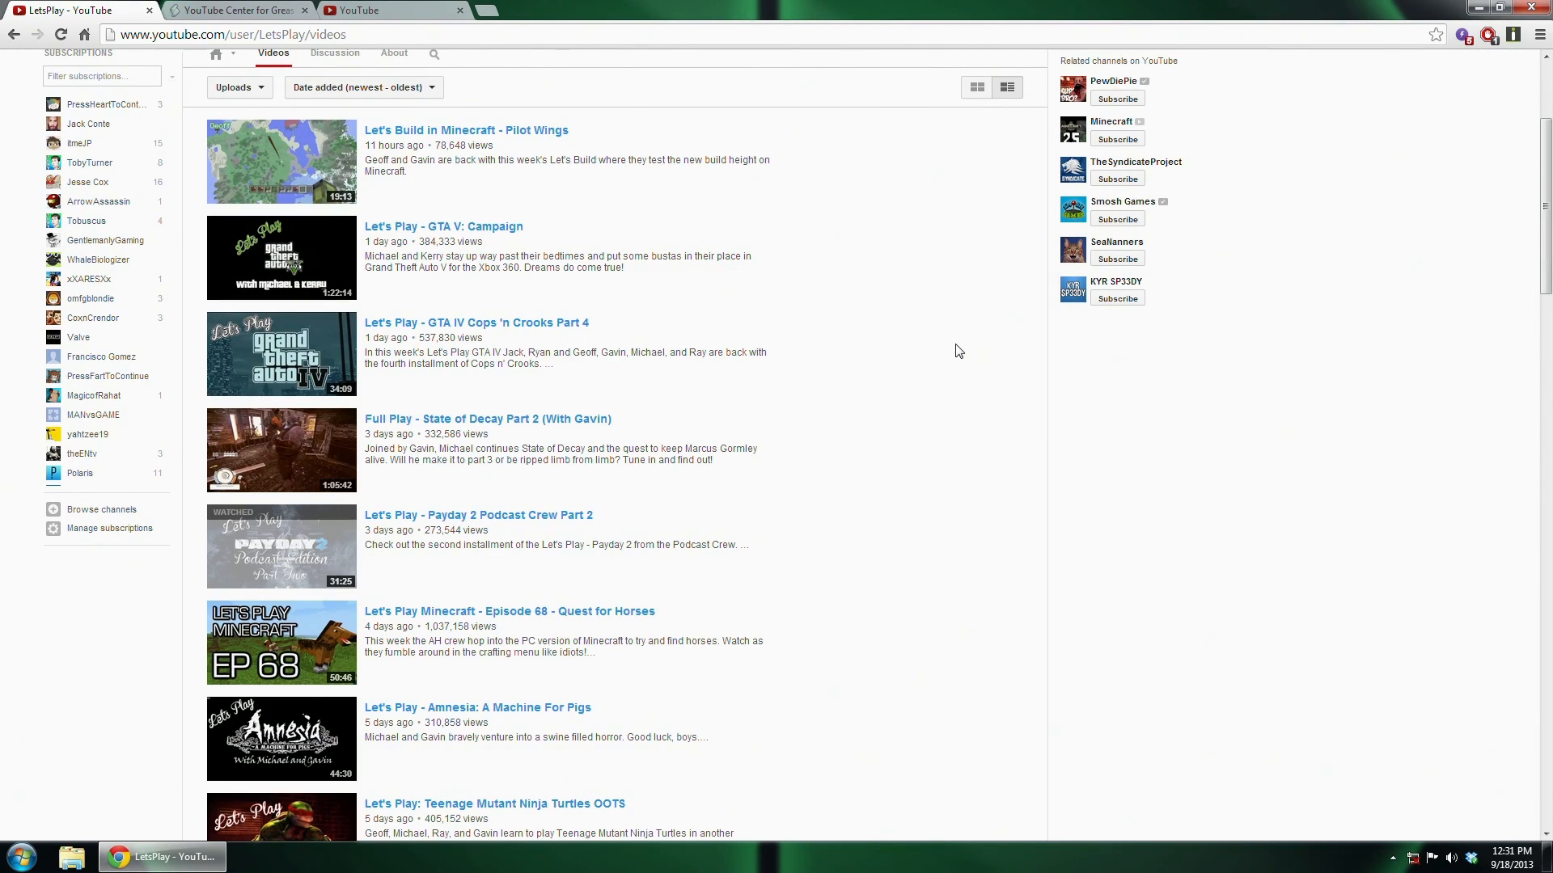
Read the YouTube Center script page's Installing section and follow its Firefox add-on link.
scroll(up, 3)
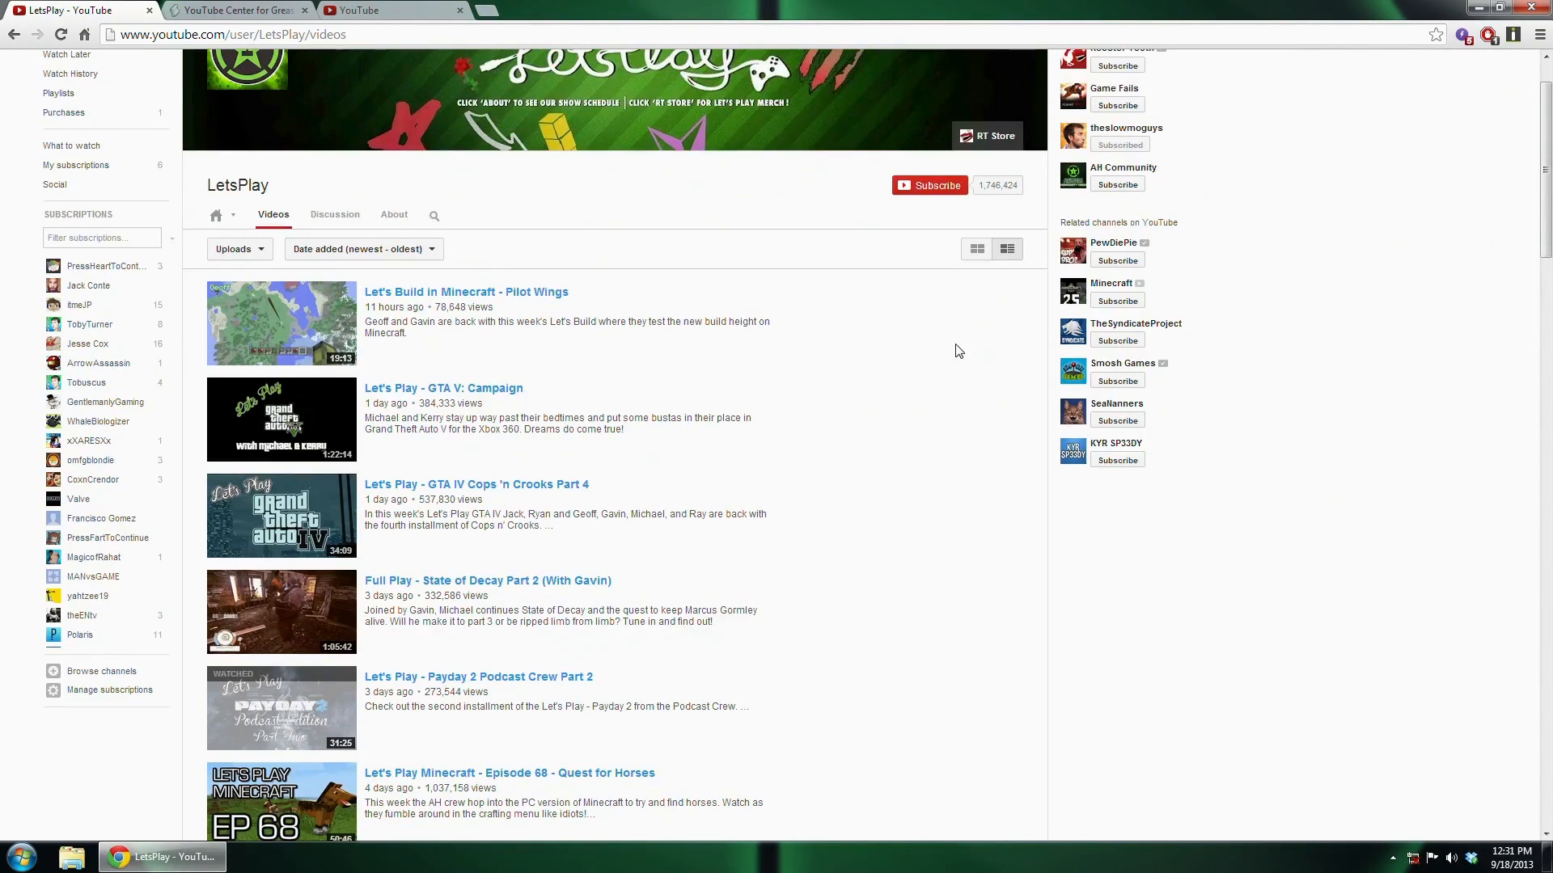
click(238, 10)
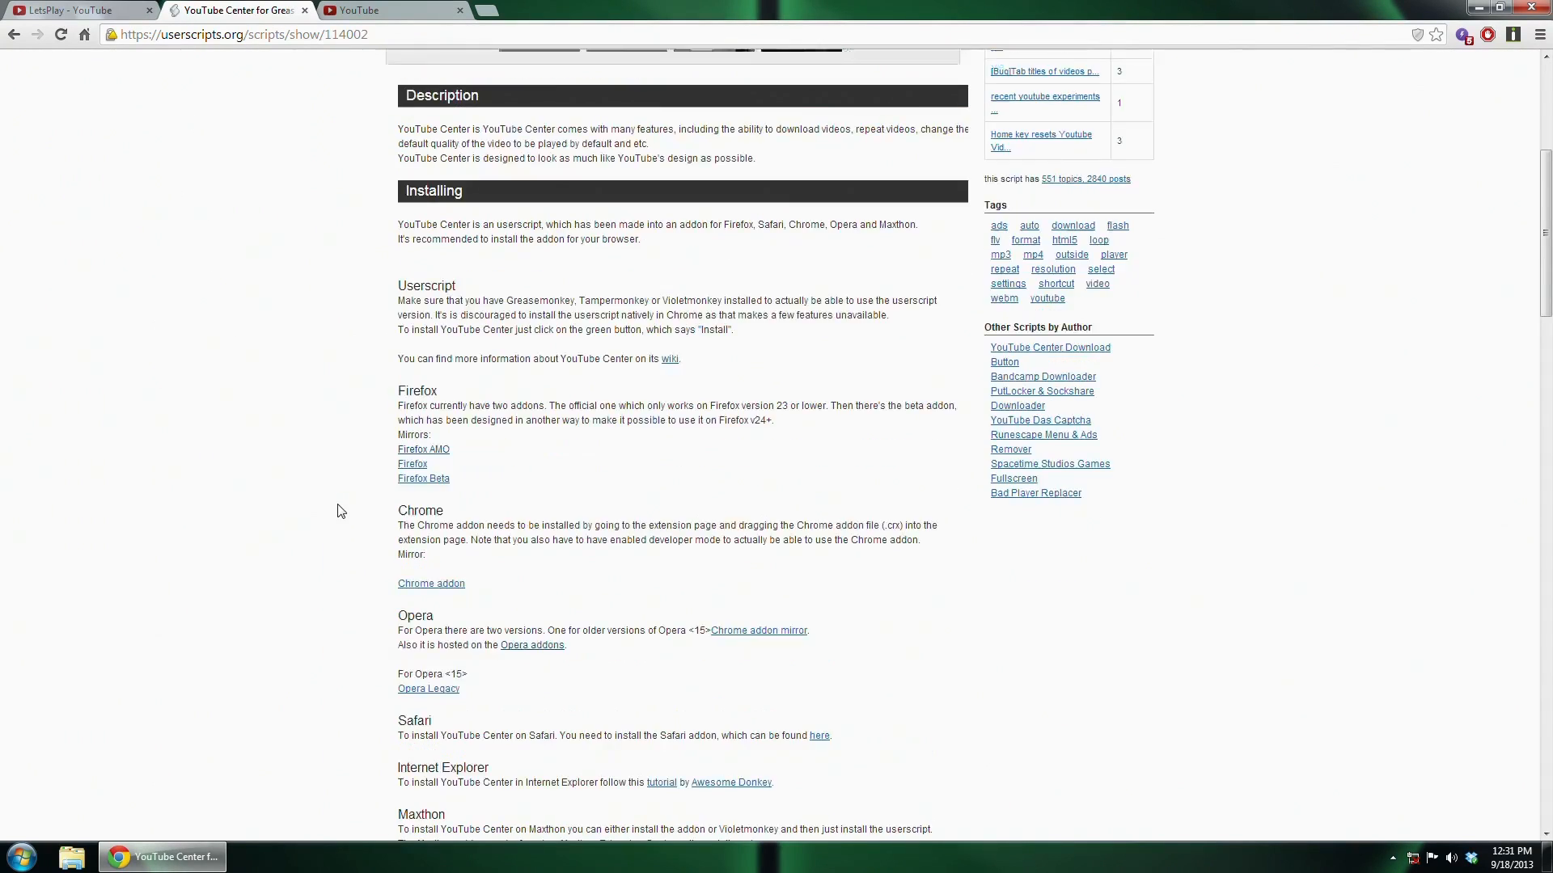
scroll(up, 3)
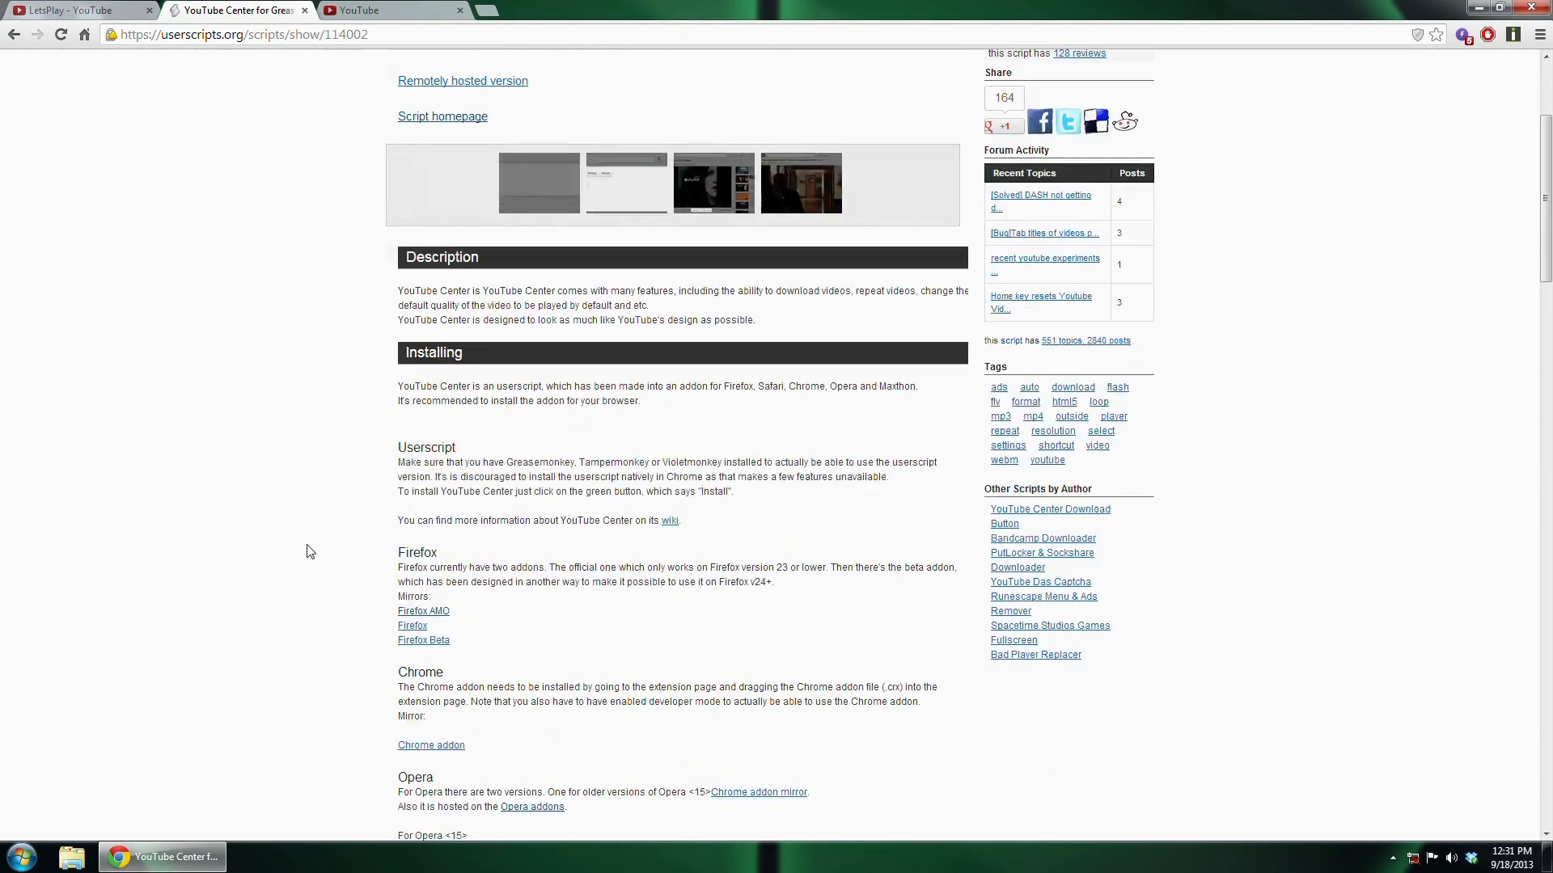
scroll(down, 3)
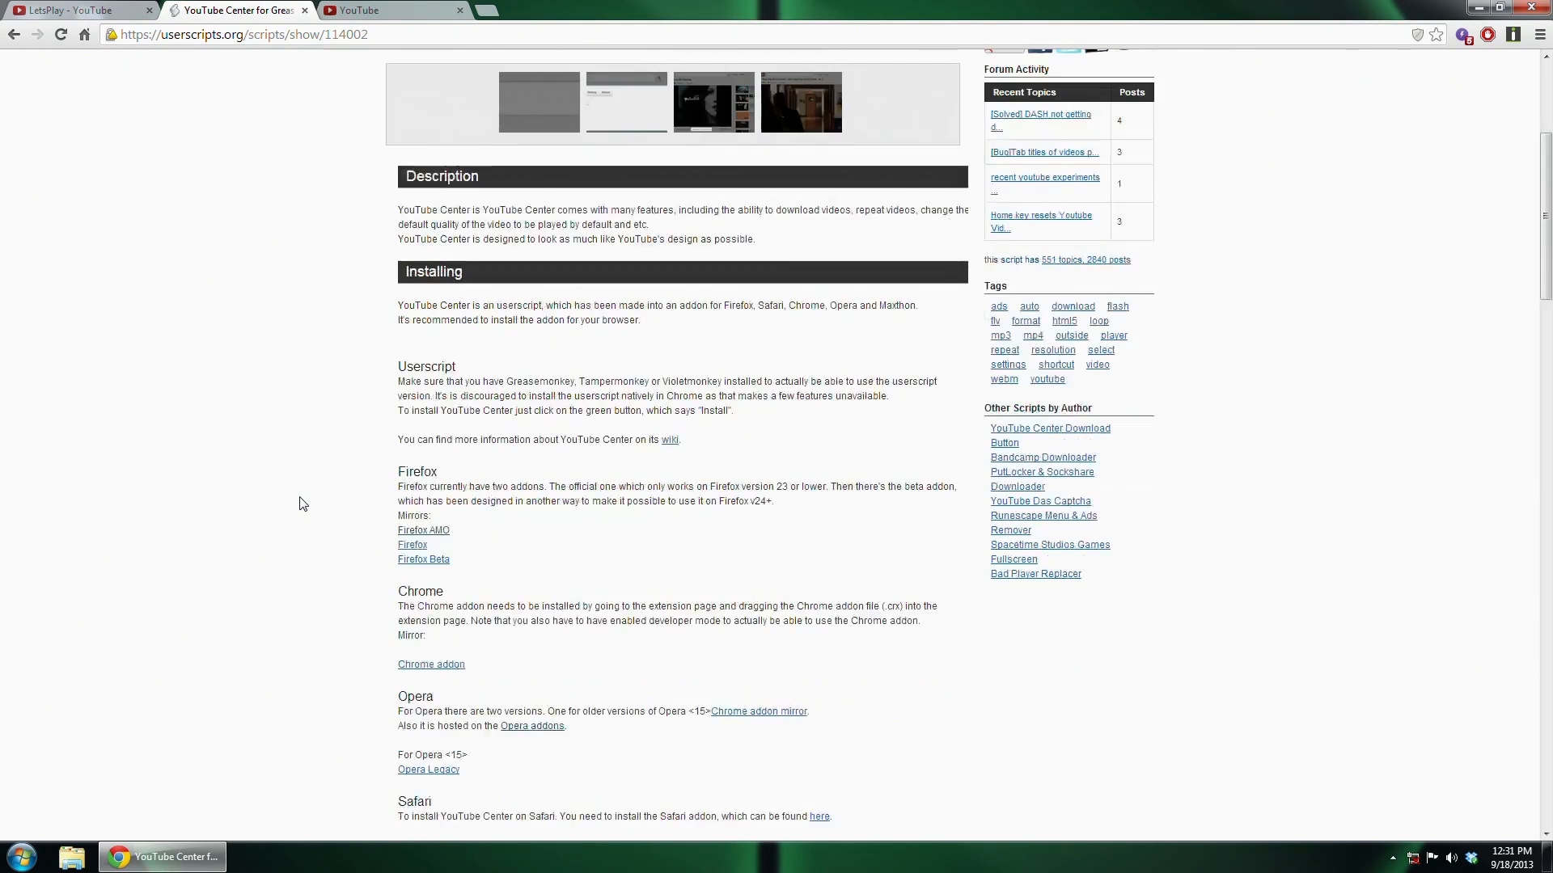
scroll(down, 3)
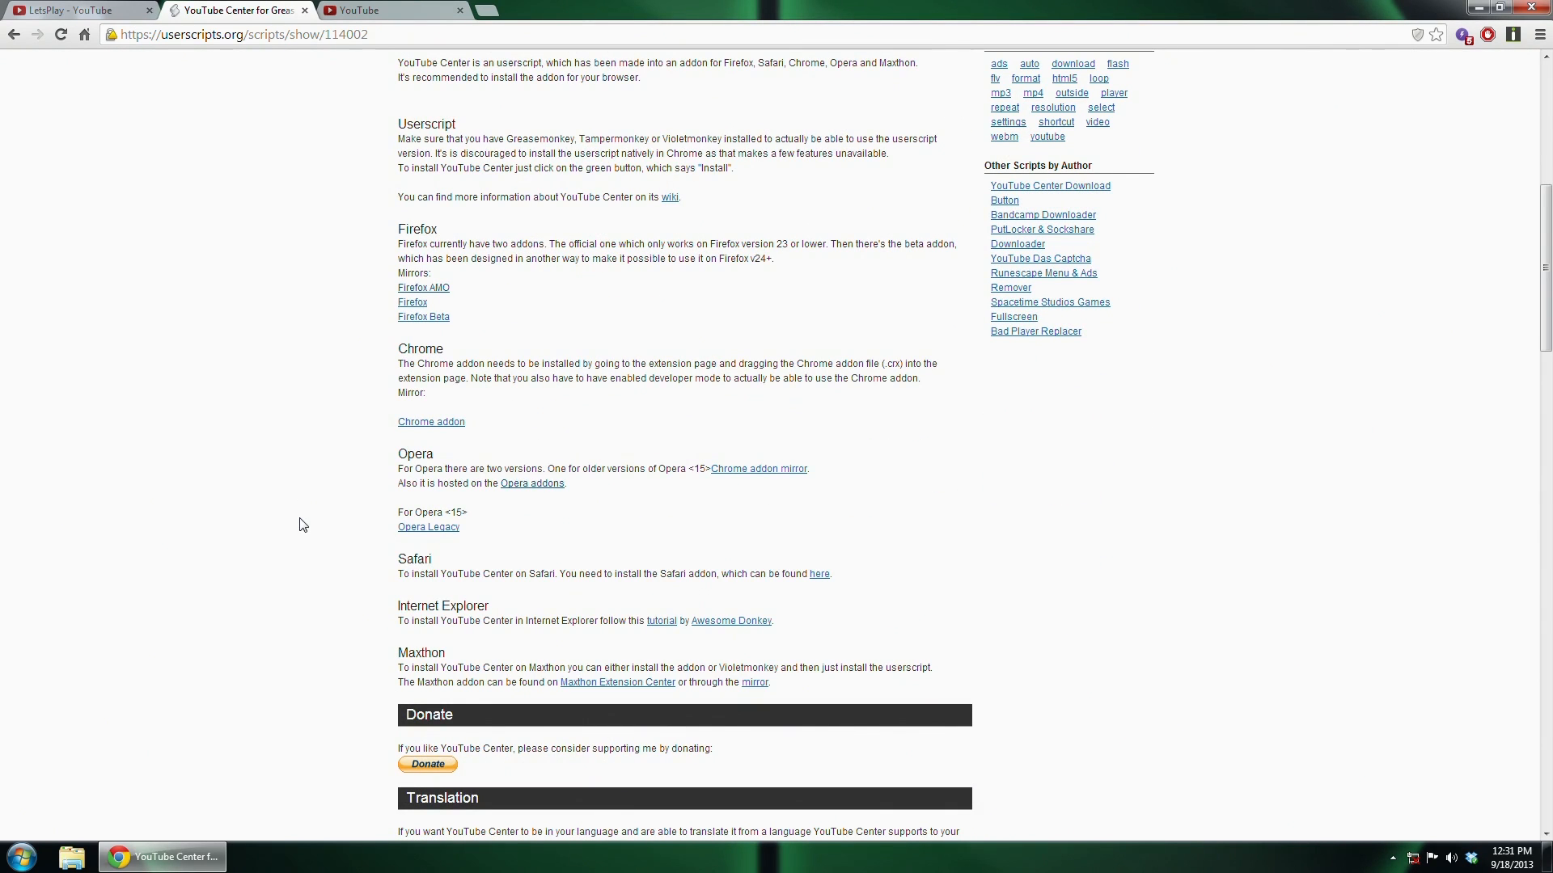
mouse_move(321, 482)
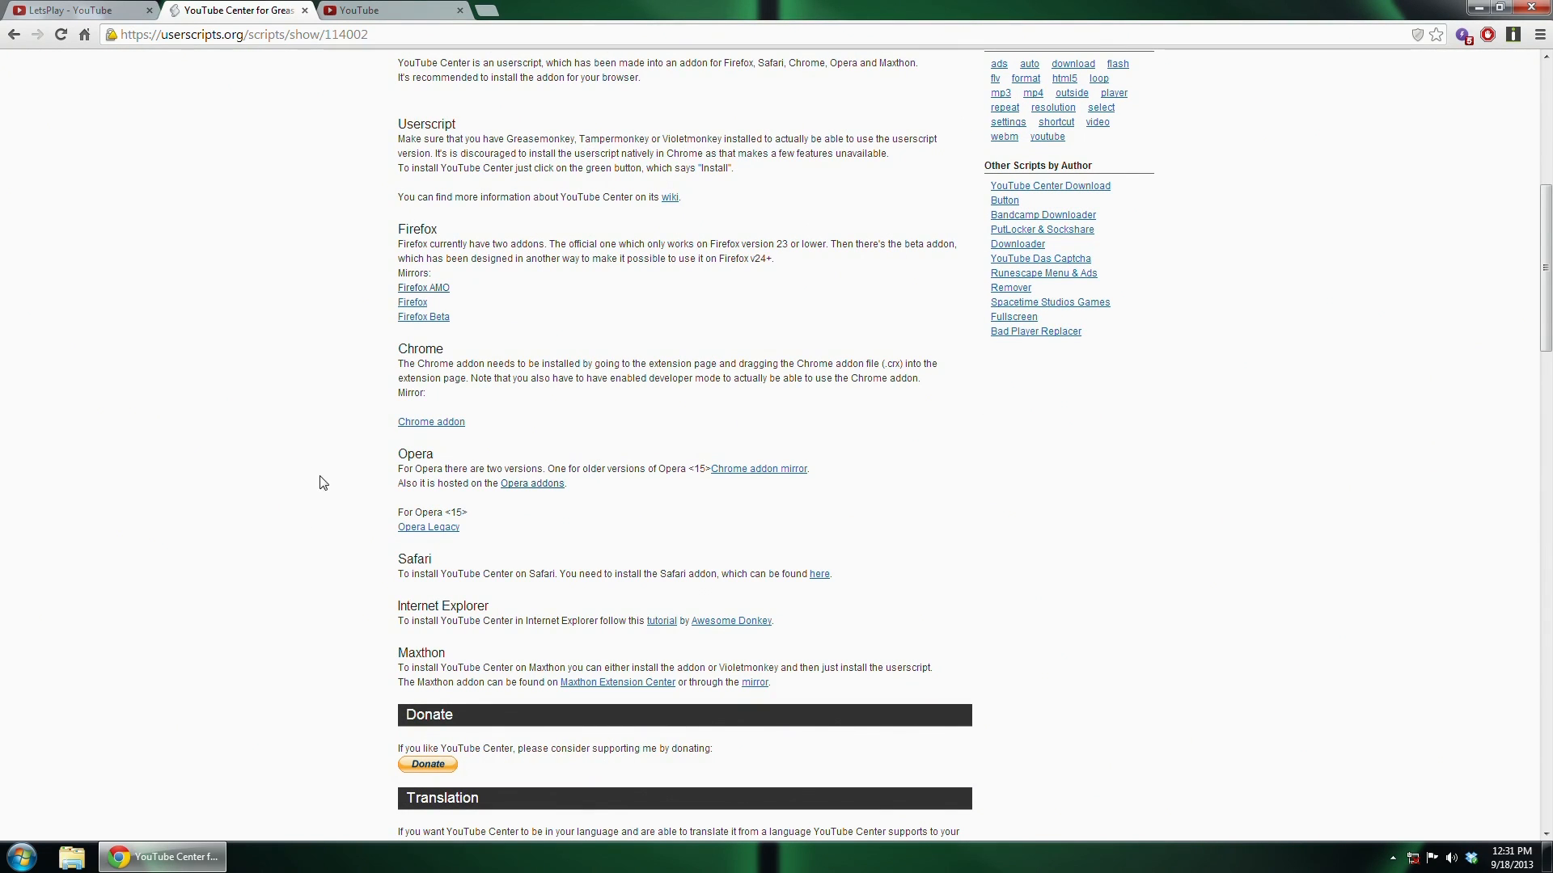
click(422, 288)
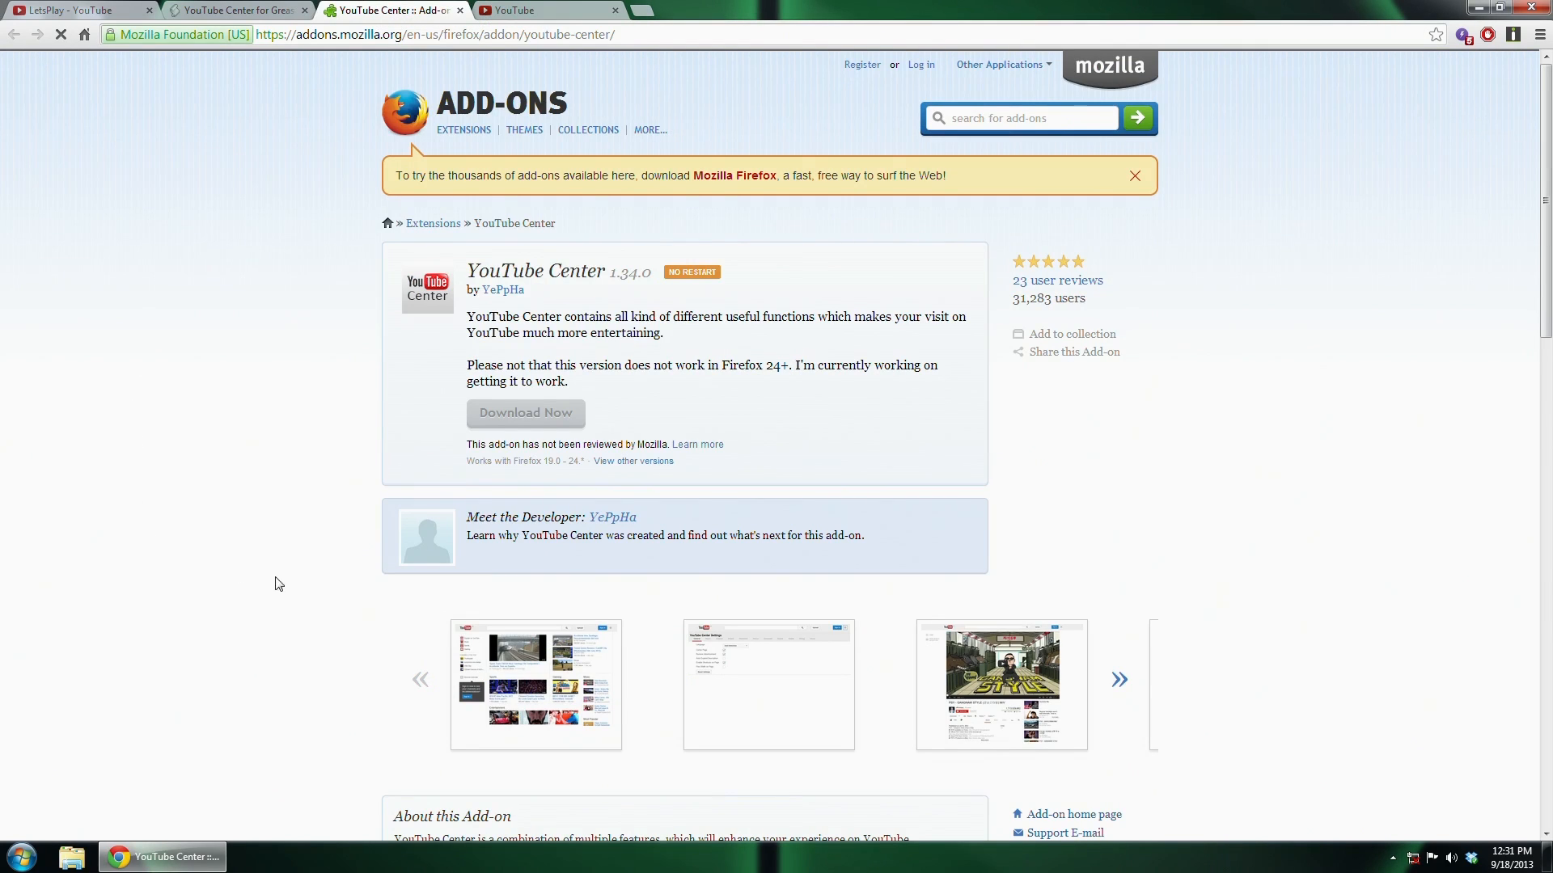
mouse_move(571, 479)
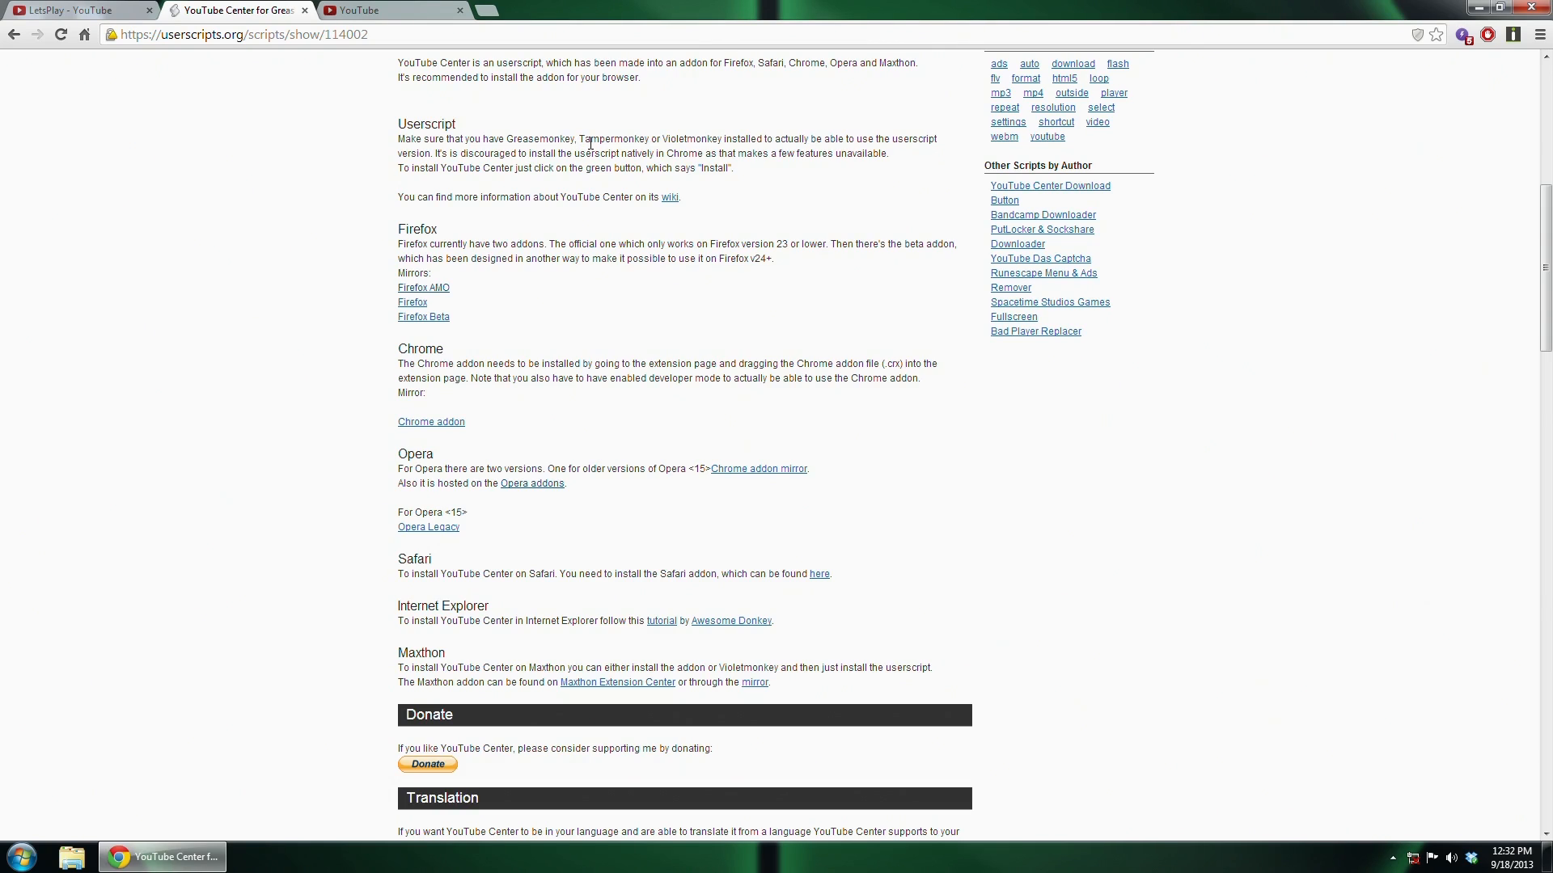
mouse_move(466, 237)
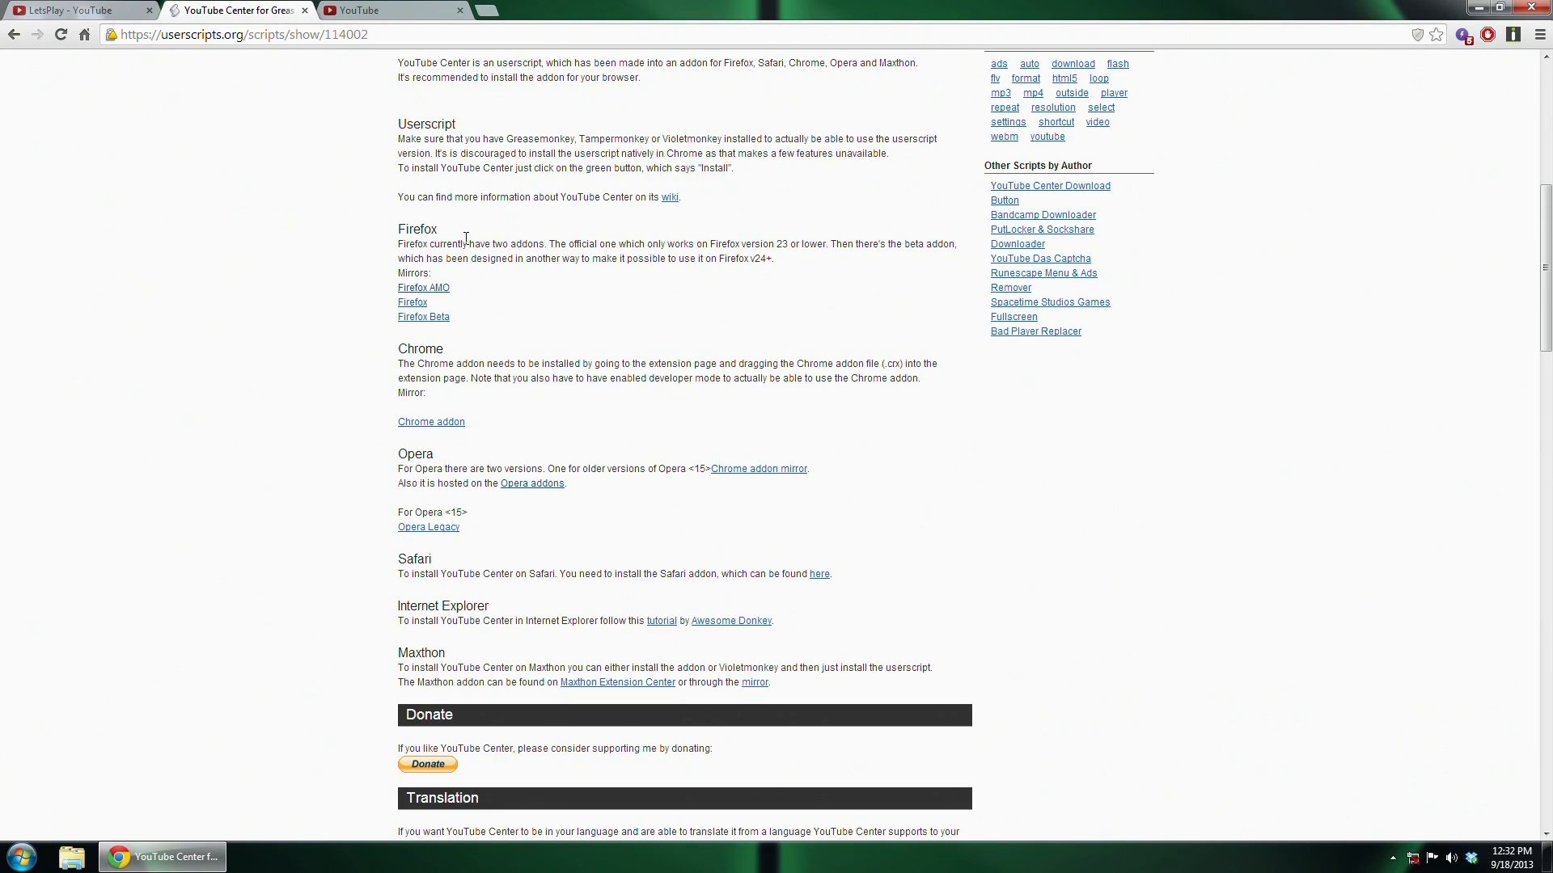
mouse_move(255, 422)
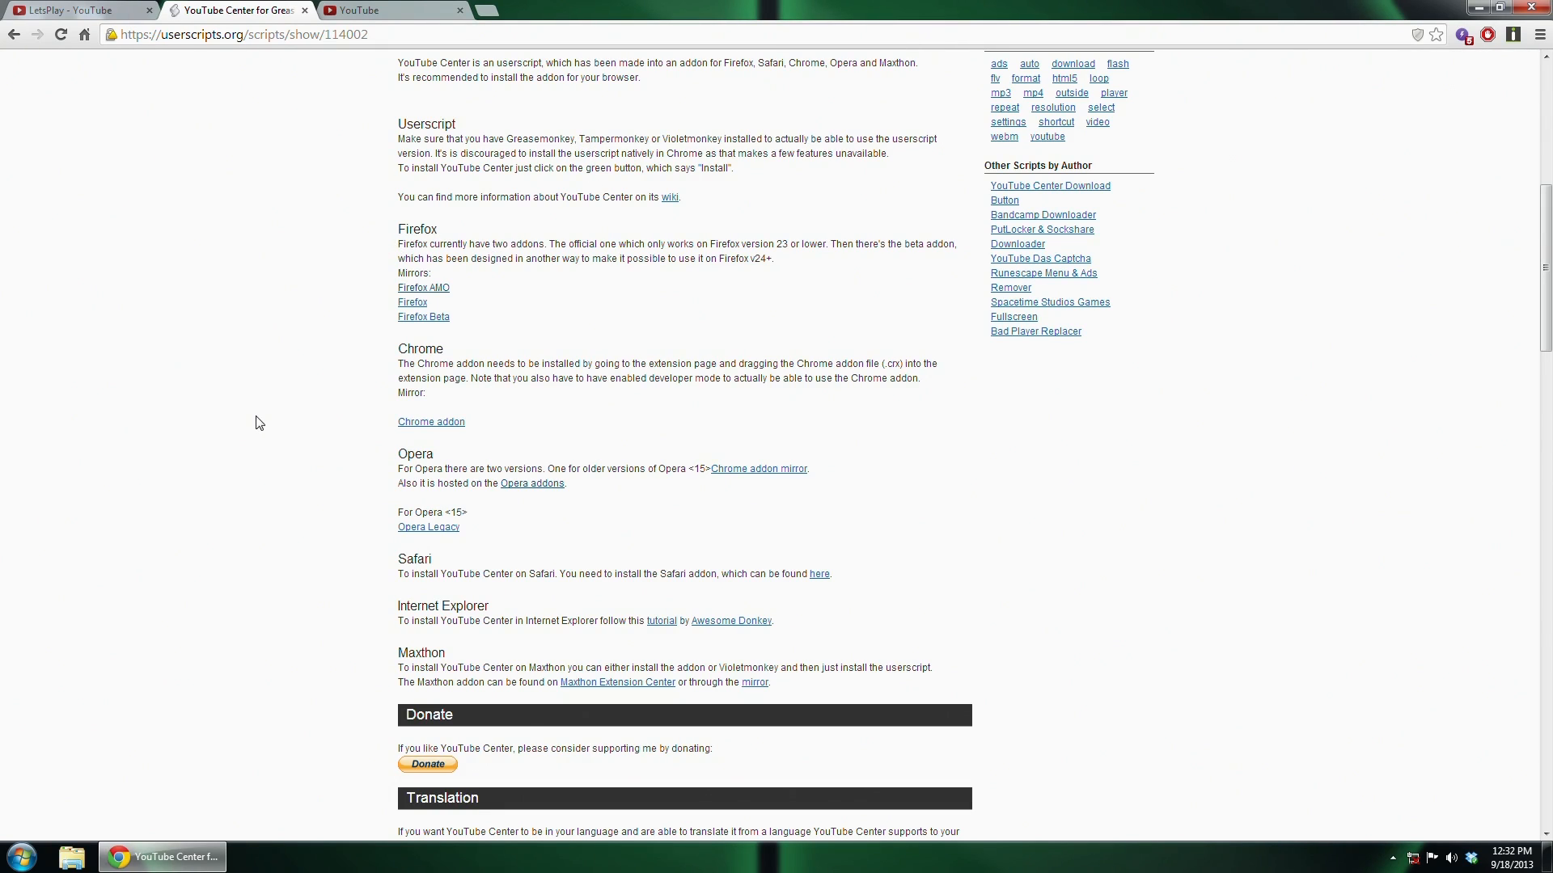
mouse_move(286, 433)
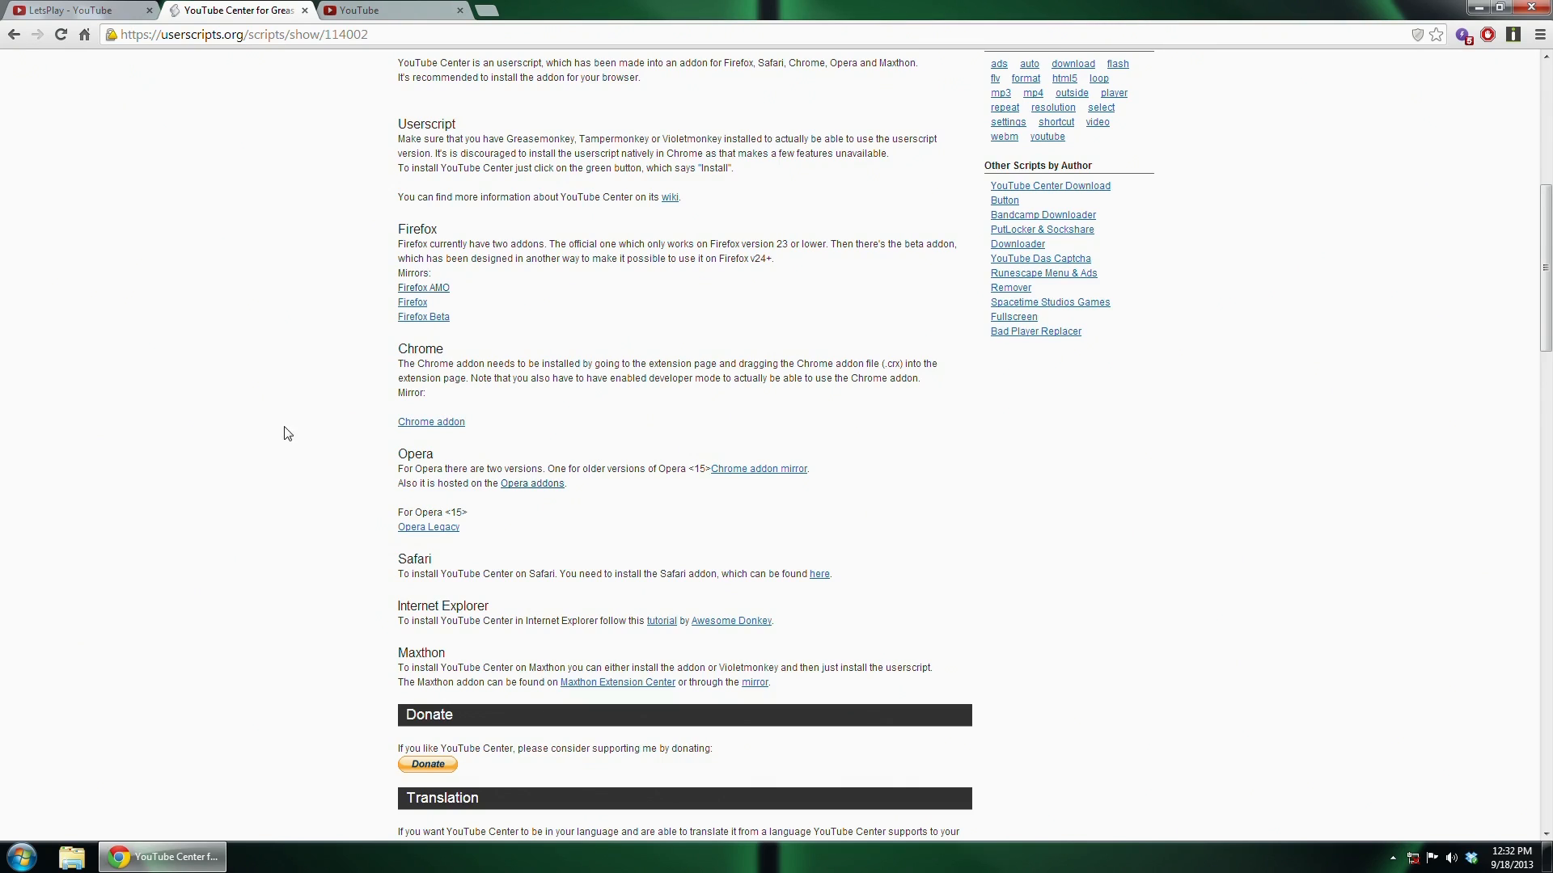
mouse_move(374, 467)
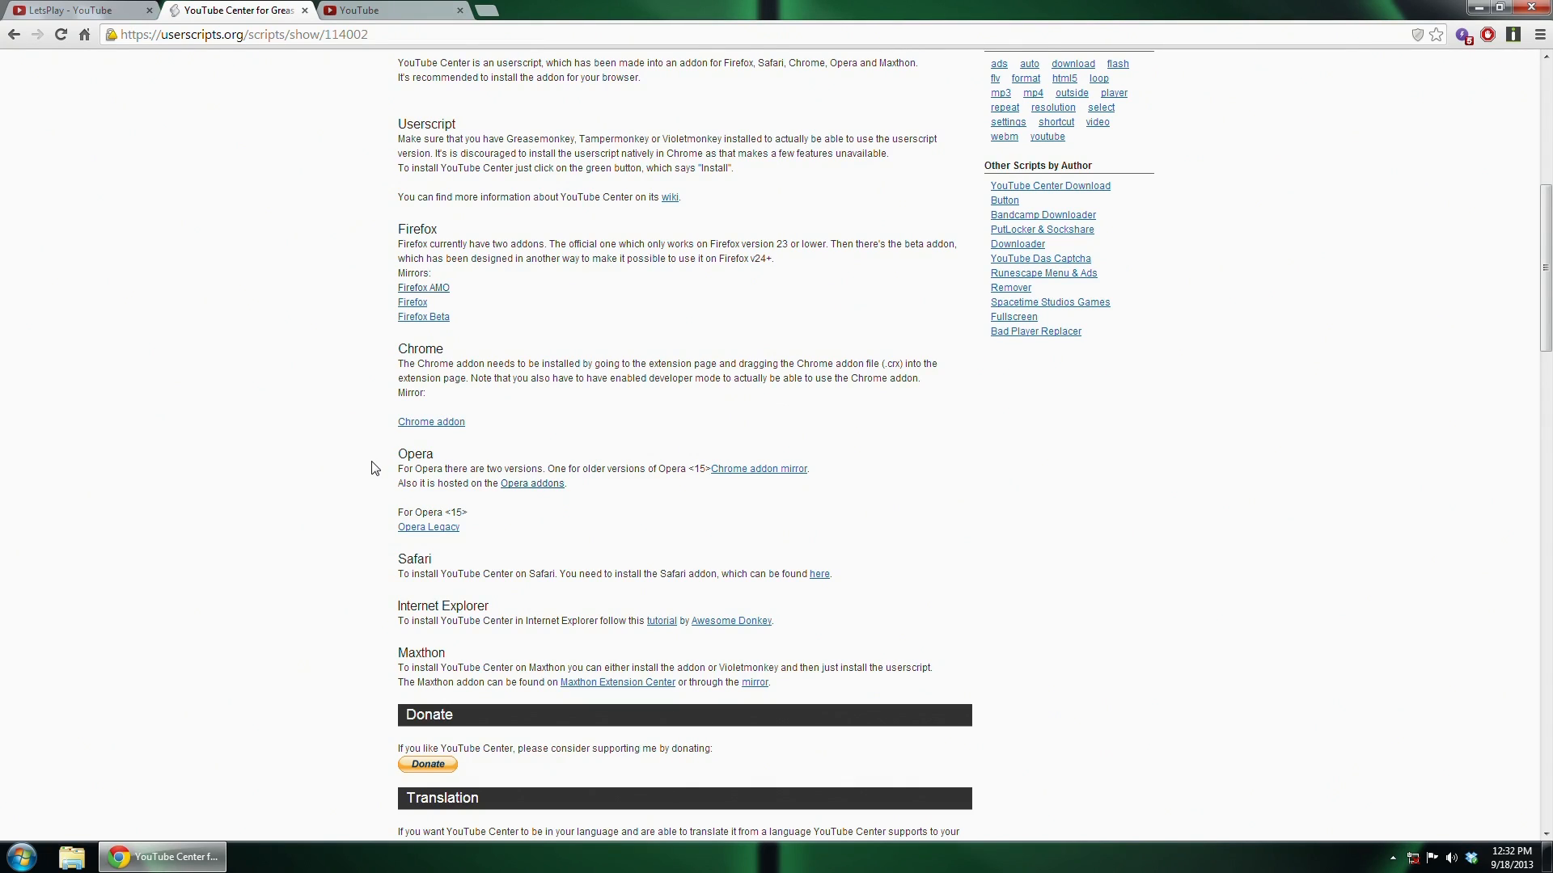
mouse_move(404, 436)
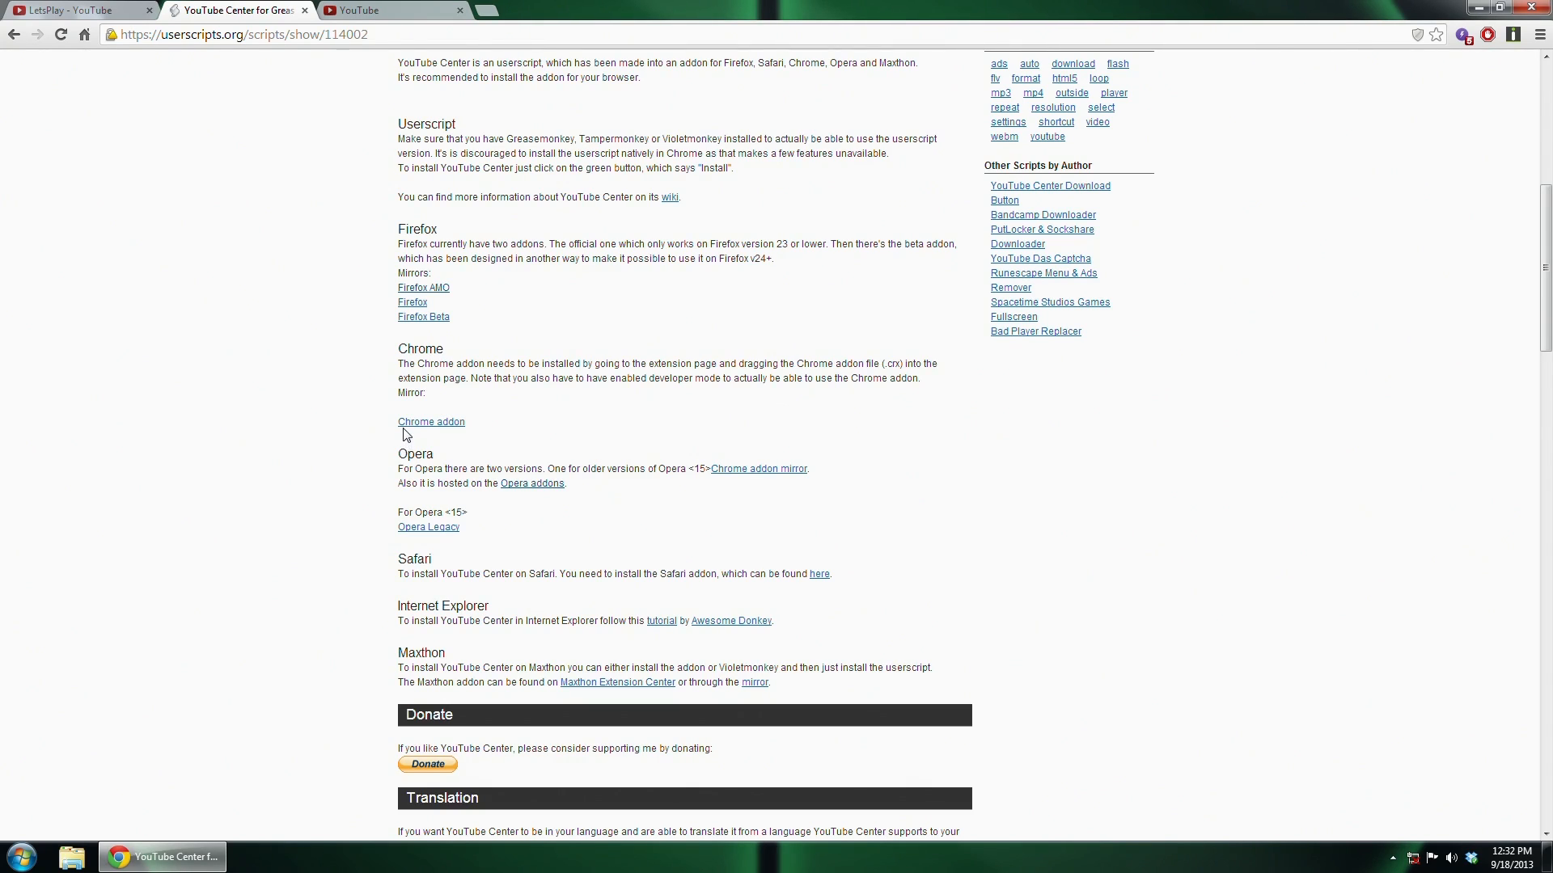
mouse_move(418, 432)
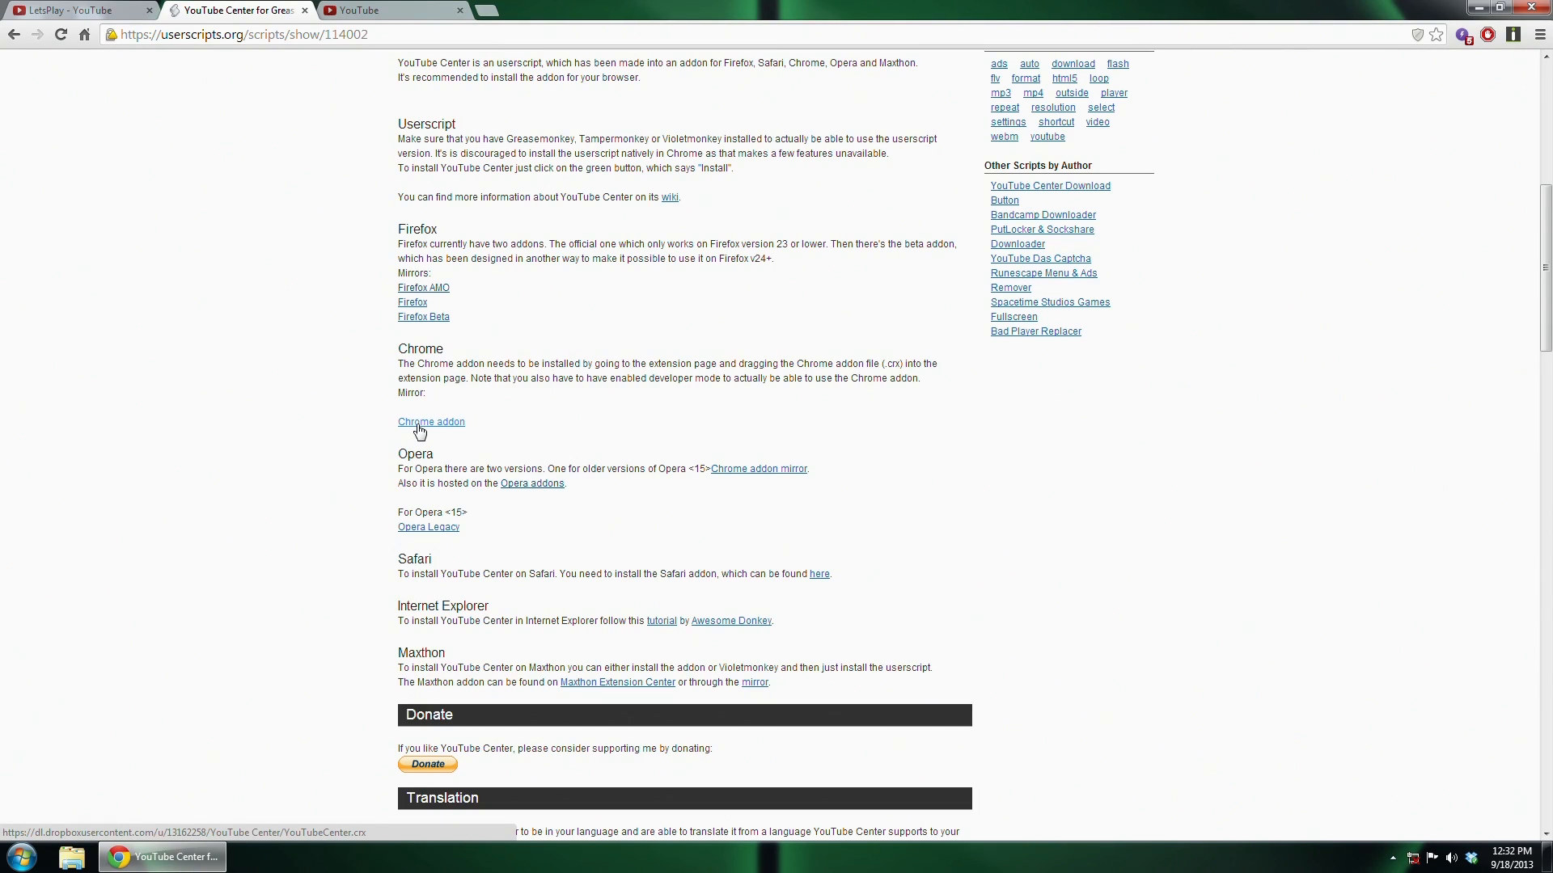
Start the Chrome addon .crx download and discard it at Chrome's harmful-extension warning.
click(430, 422)
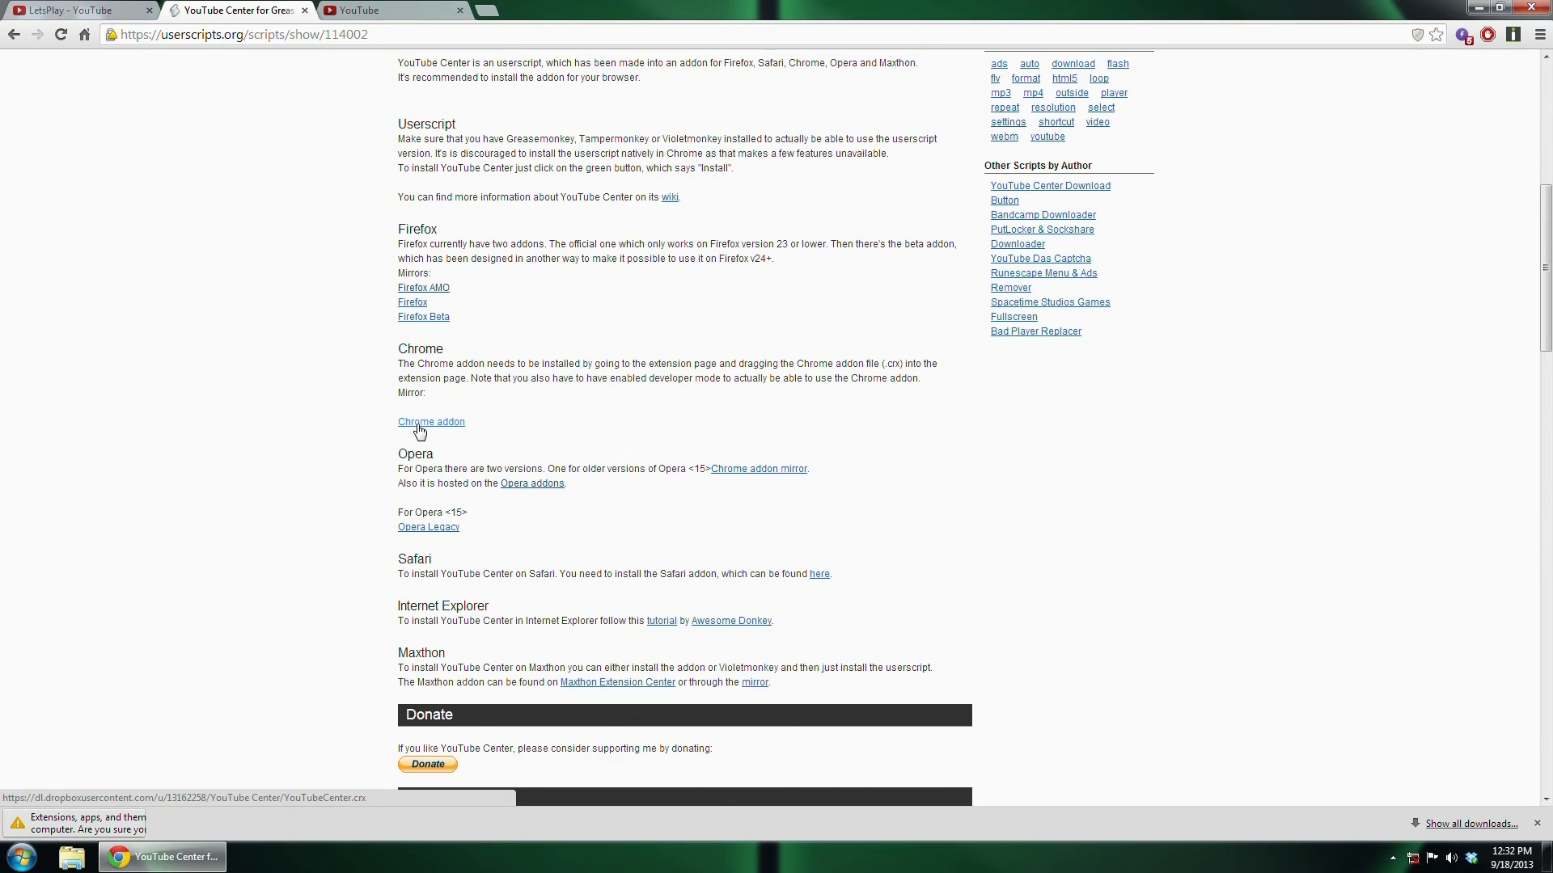
click(431, 421)
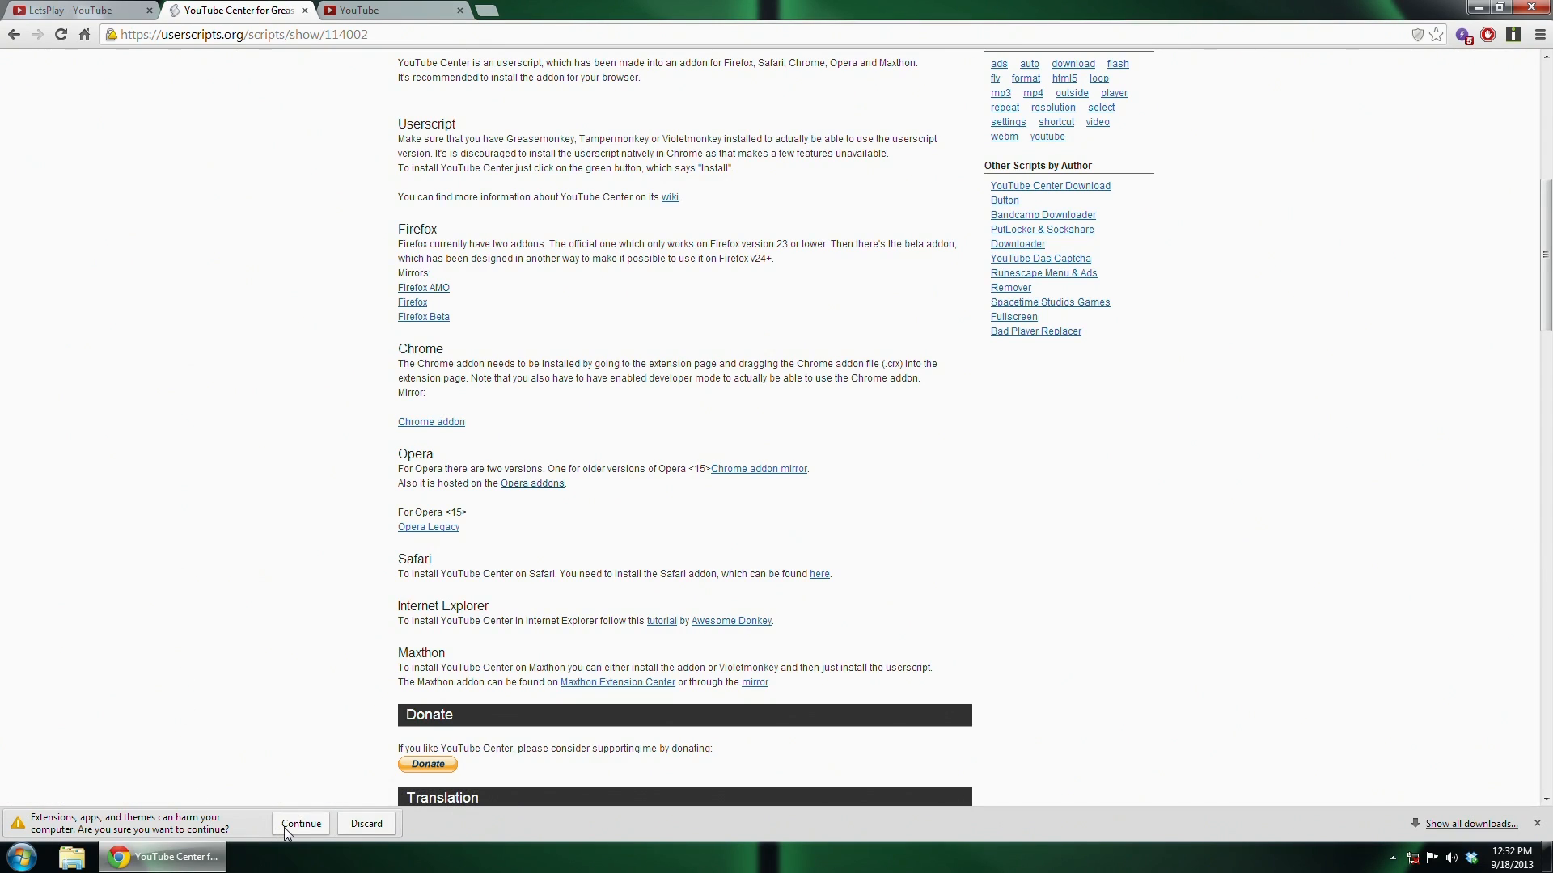
click(301, 823)
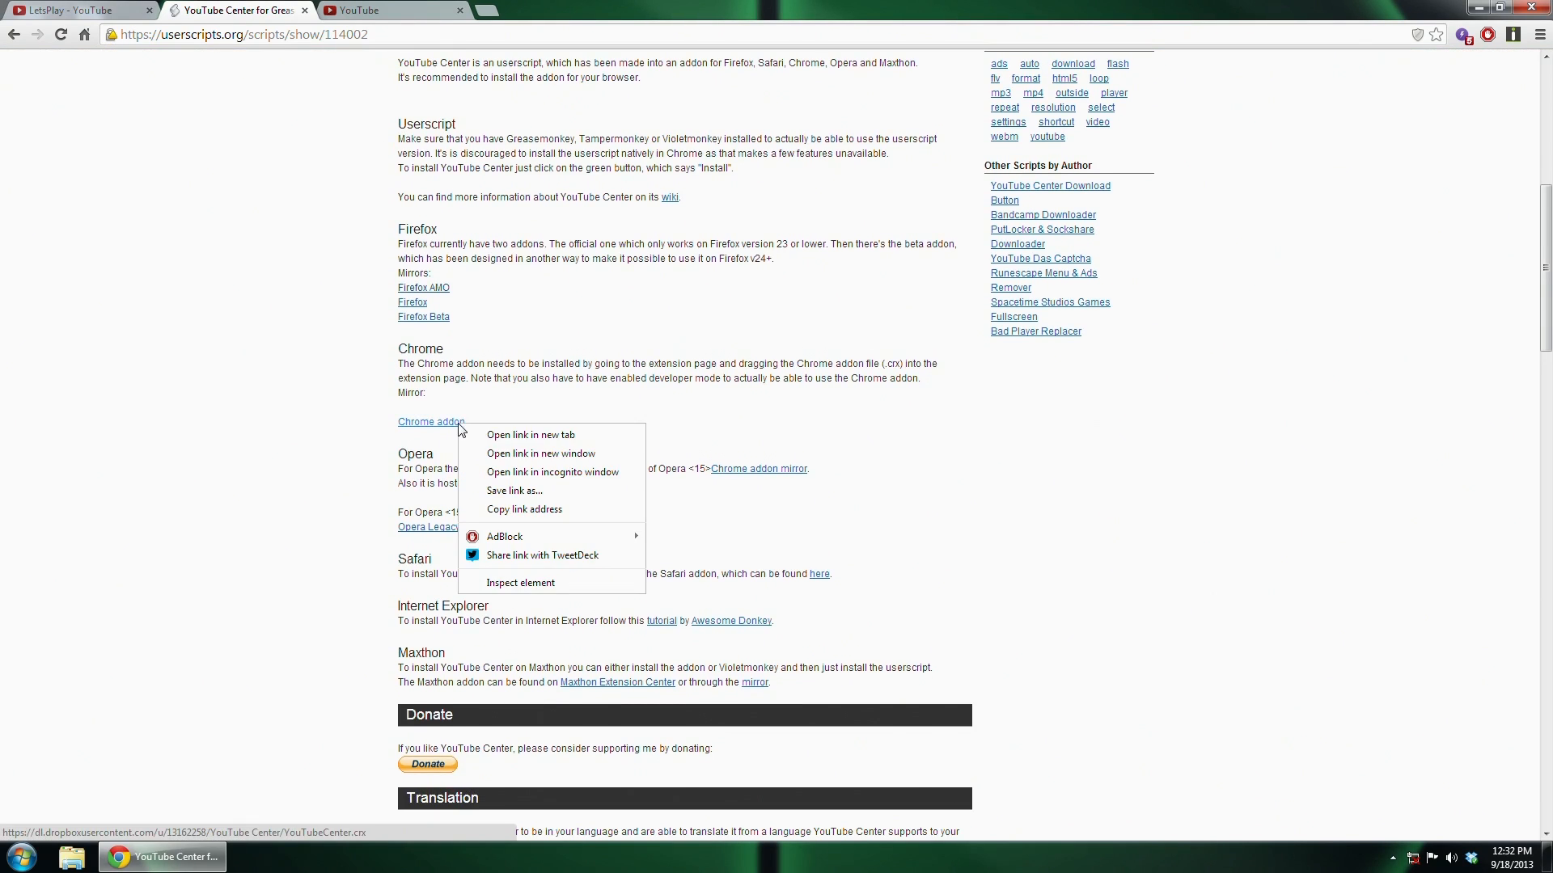
Save the YouTubeCenter.crx link as a file on the Desktop.
click(514, 490)
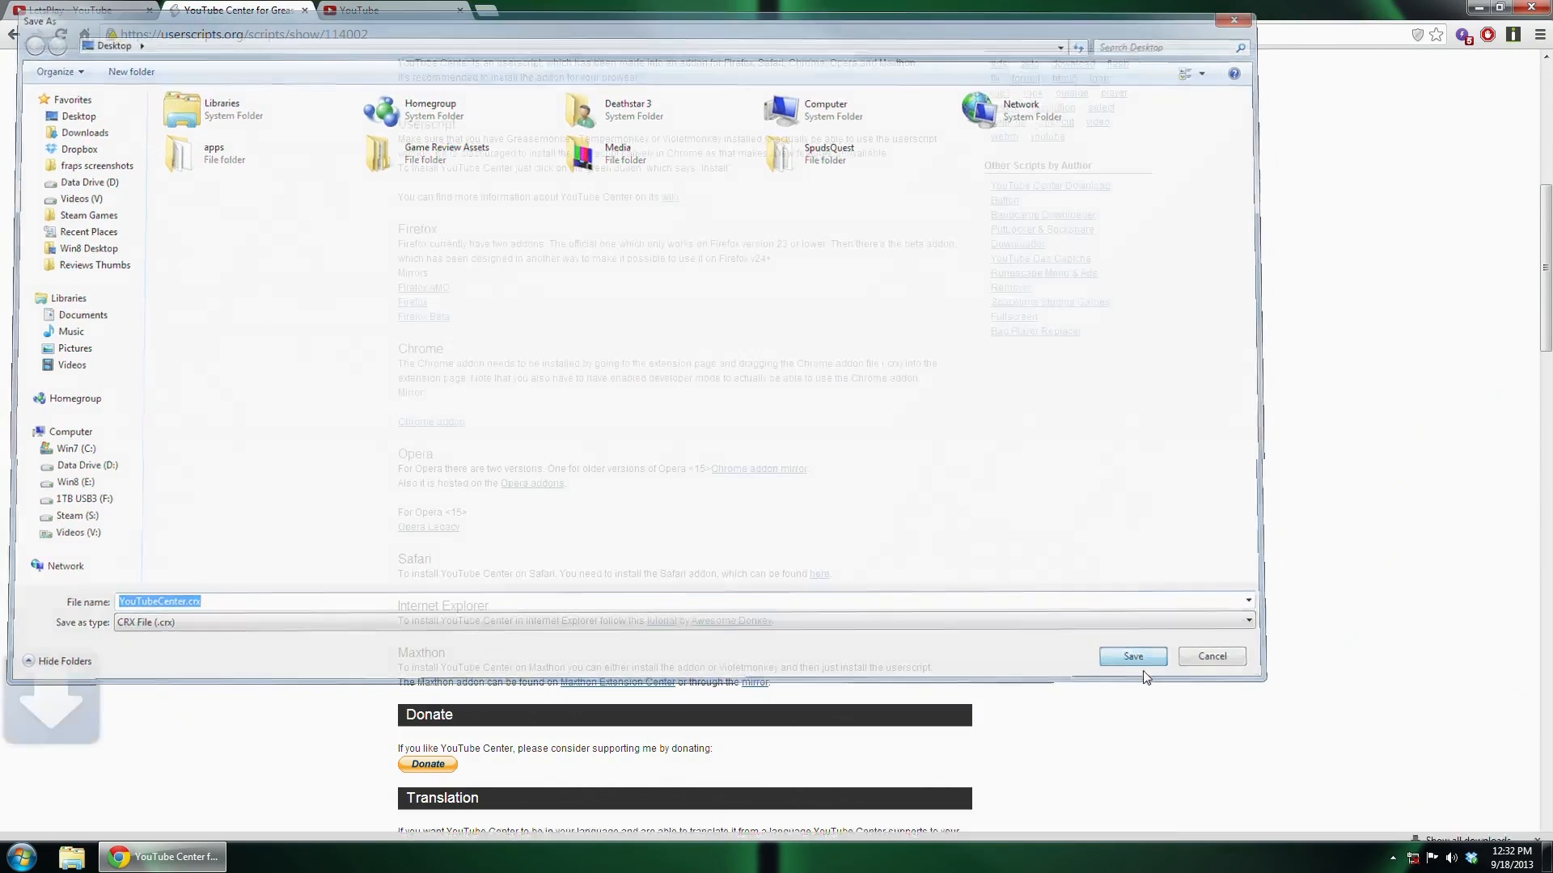
click(1132, 655)
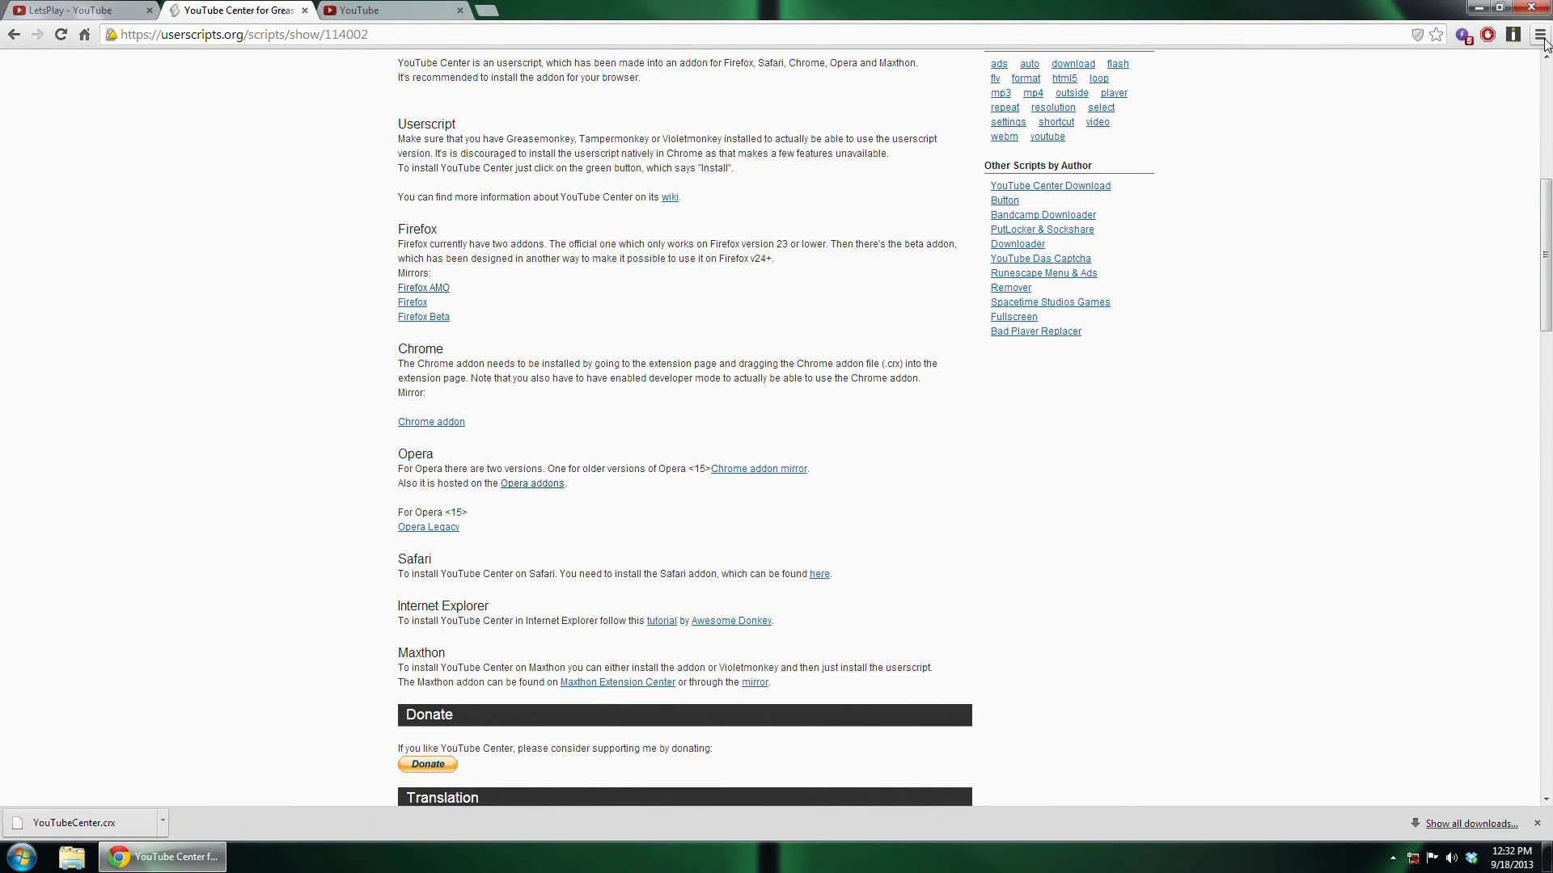
Add YouTube Center from the Extensions page with Developer mode enabled.
click(1542, 34)
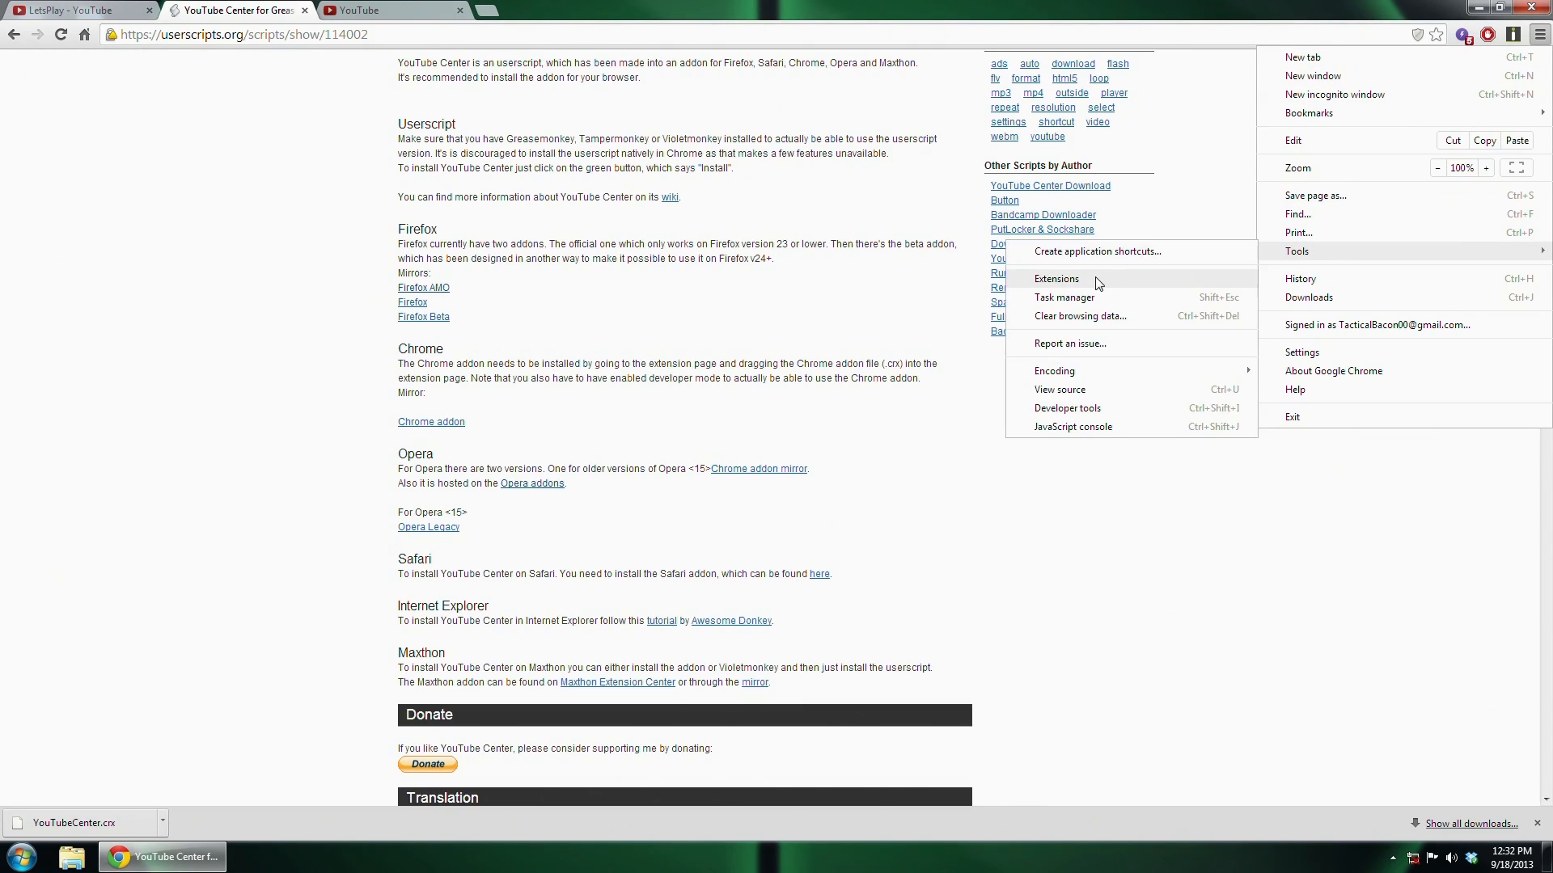
click(1058, 278)
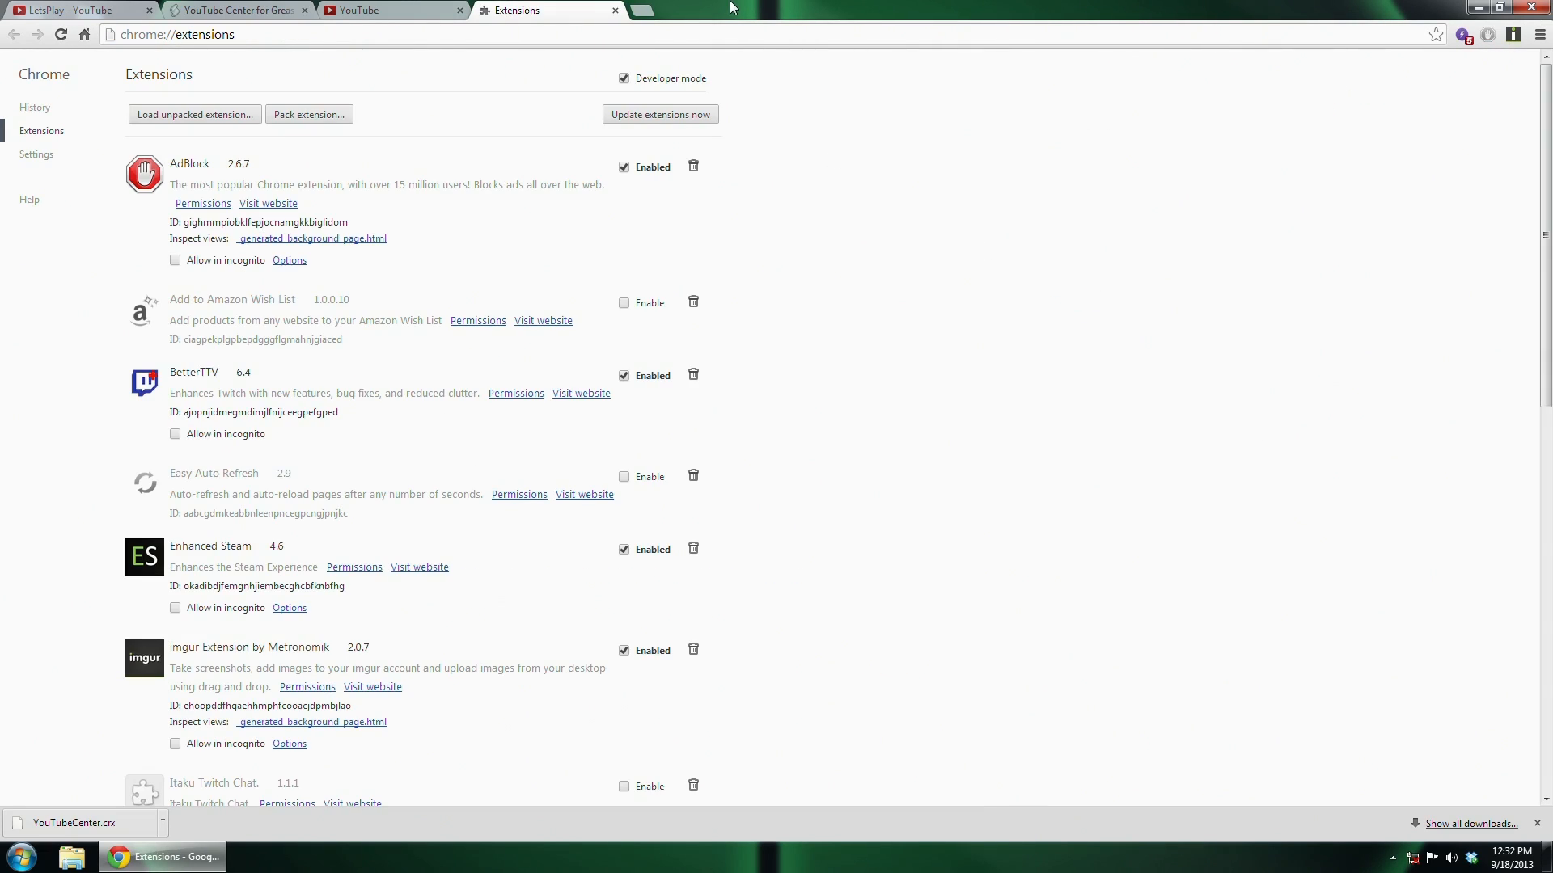
mouse_move(469, 223)
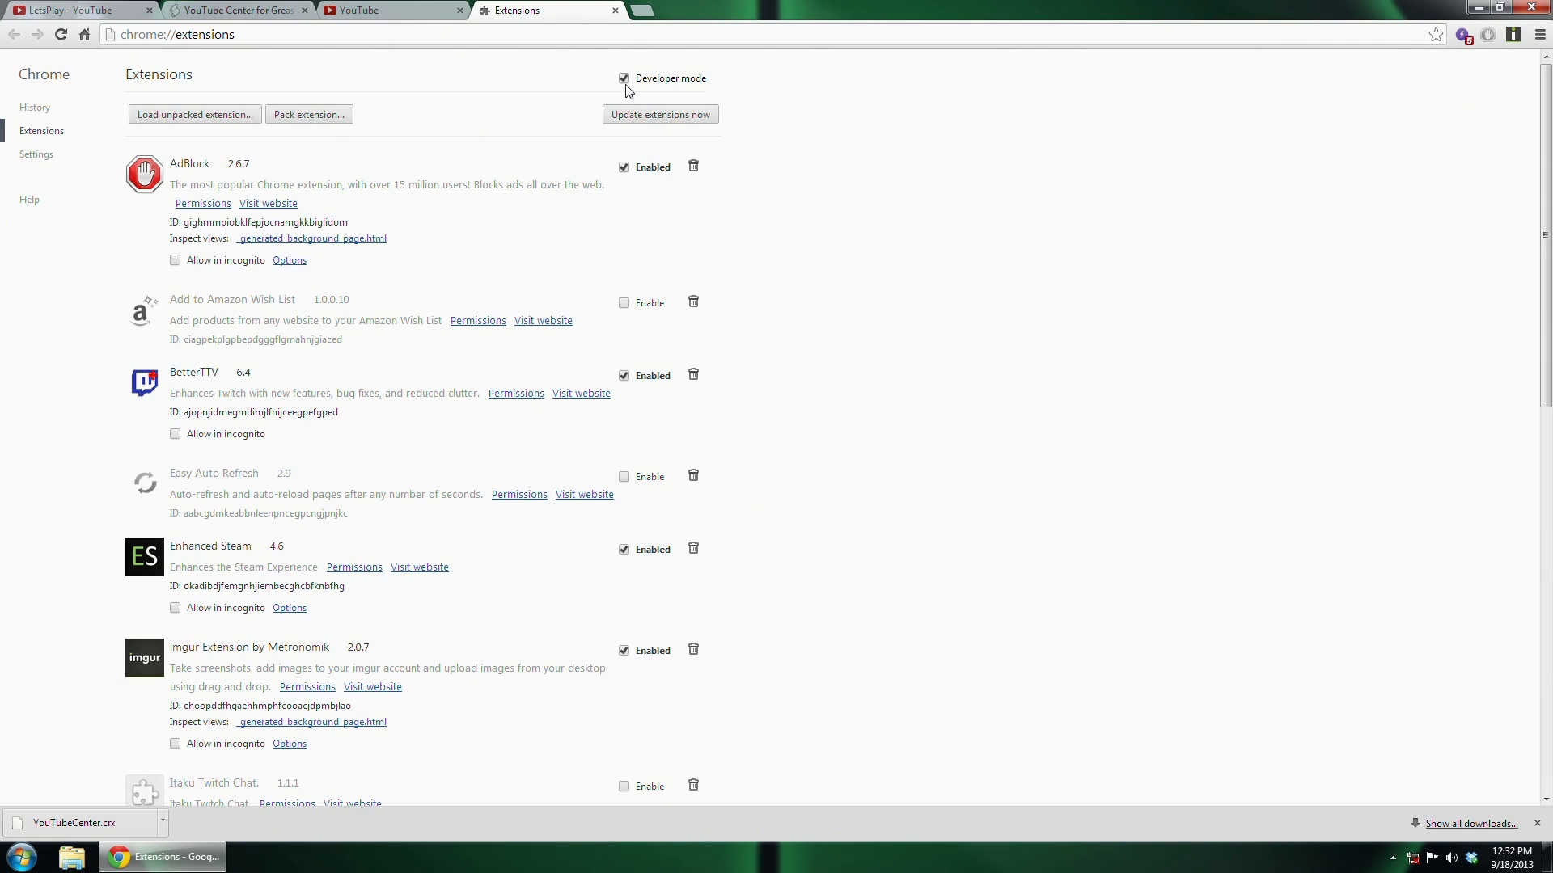
click(1524, 10)
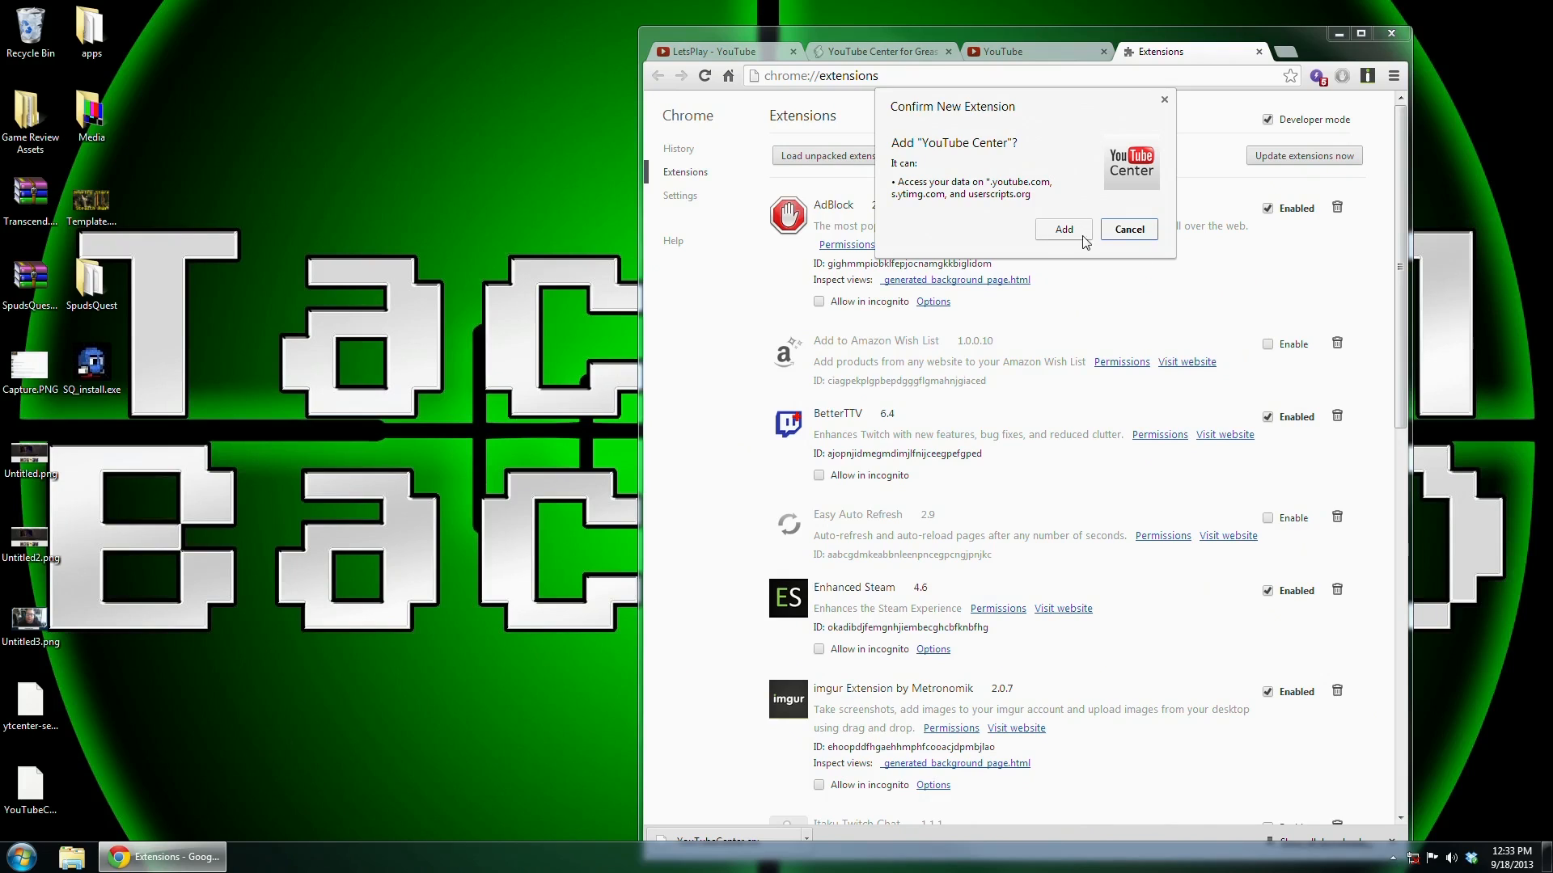
click(1064, 228)
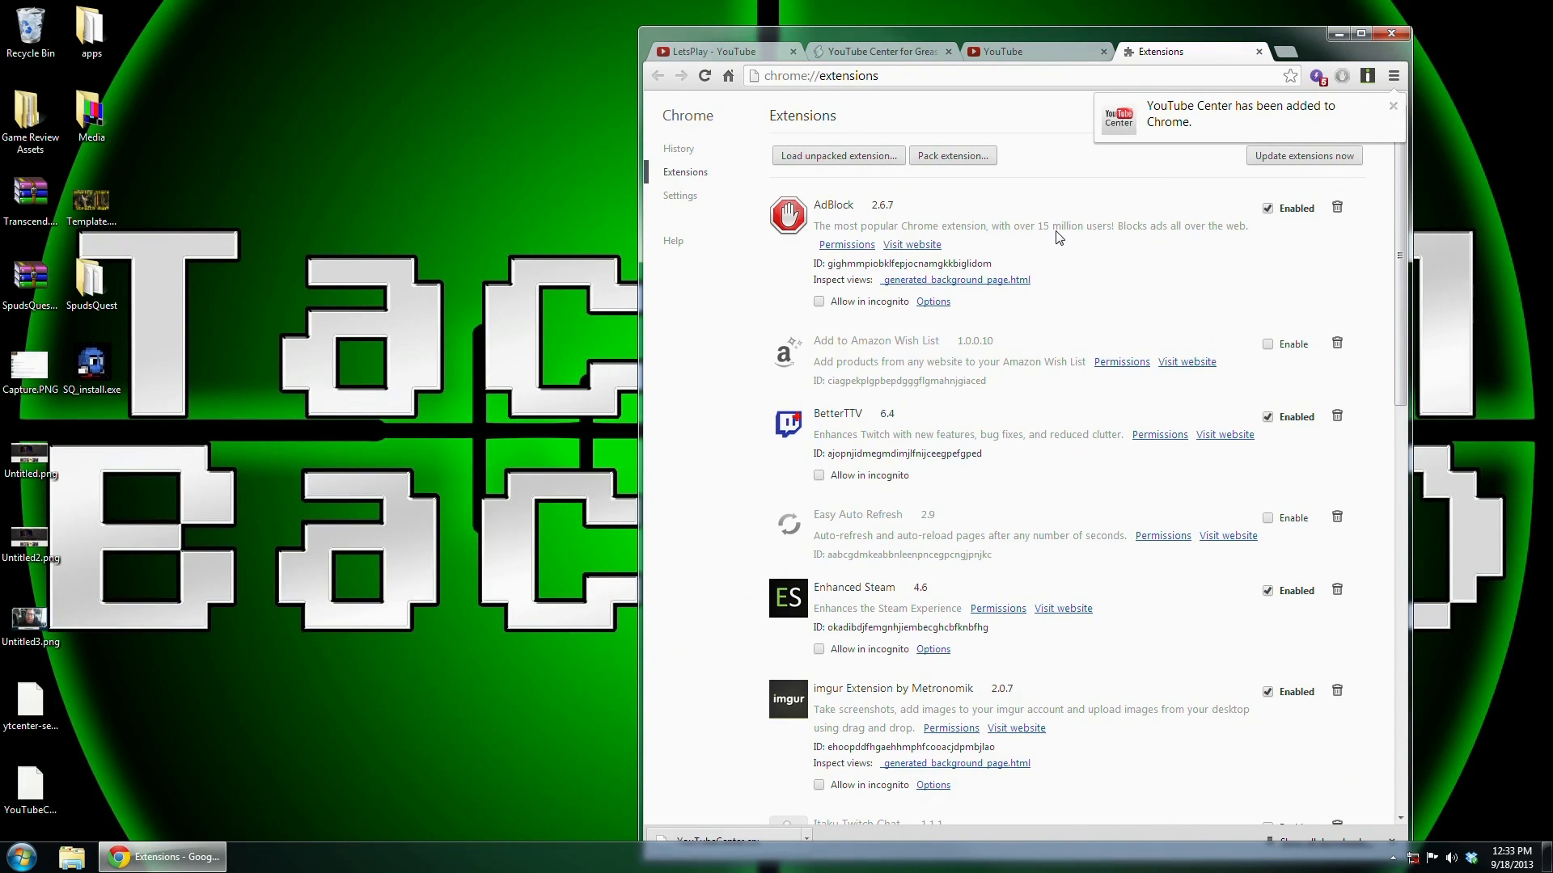
Restore the browser window and return to the YouTube home tab.
click(1360, 32)
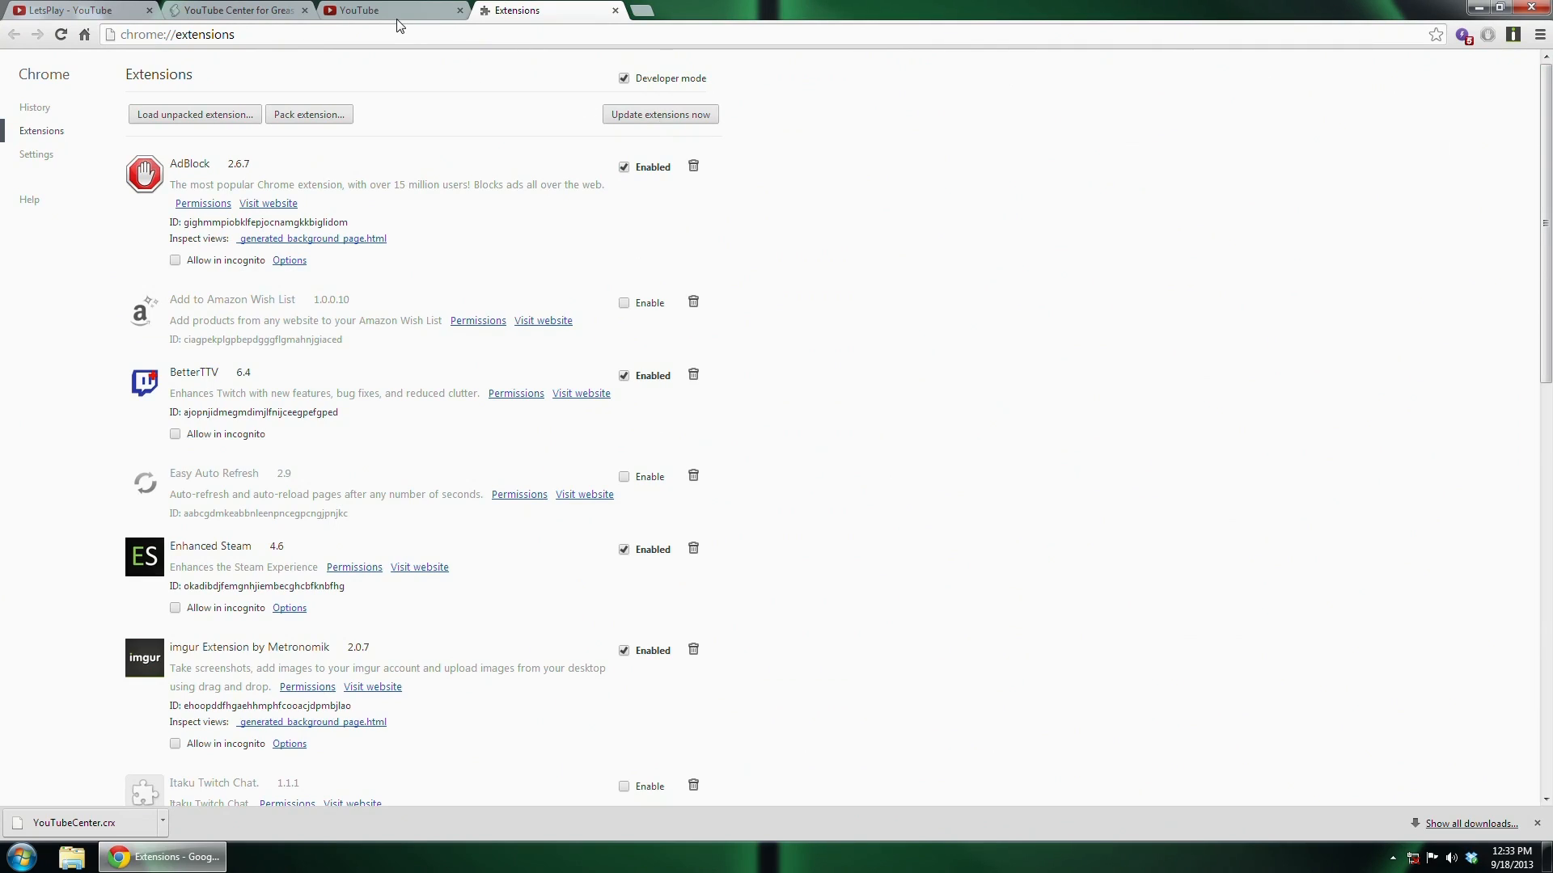
click(377, 10)
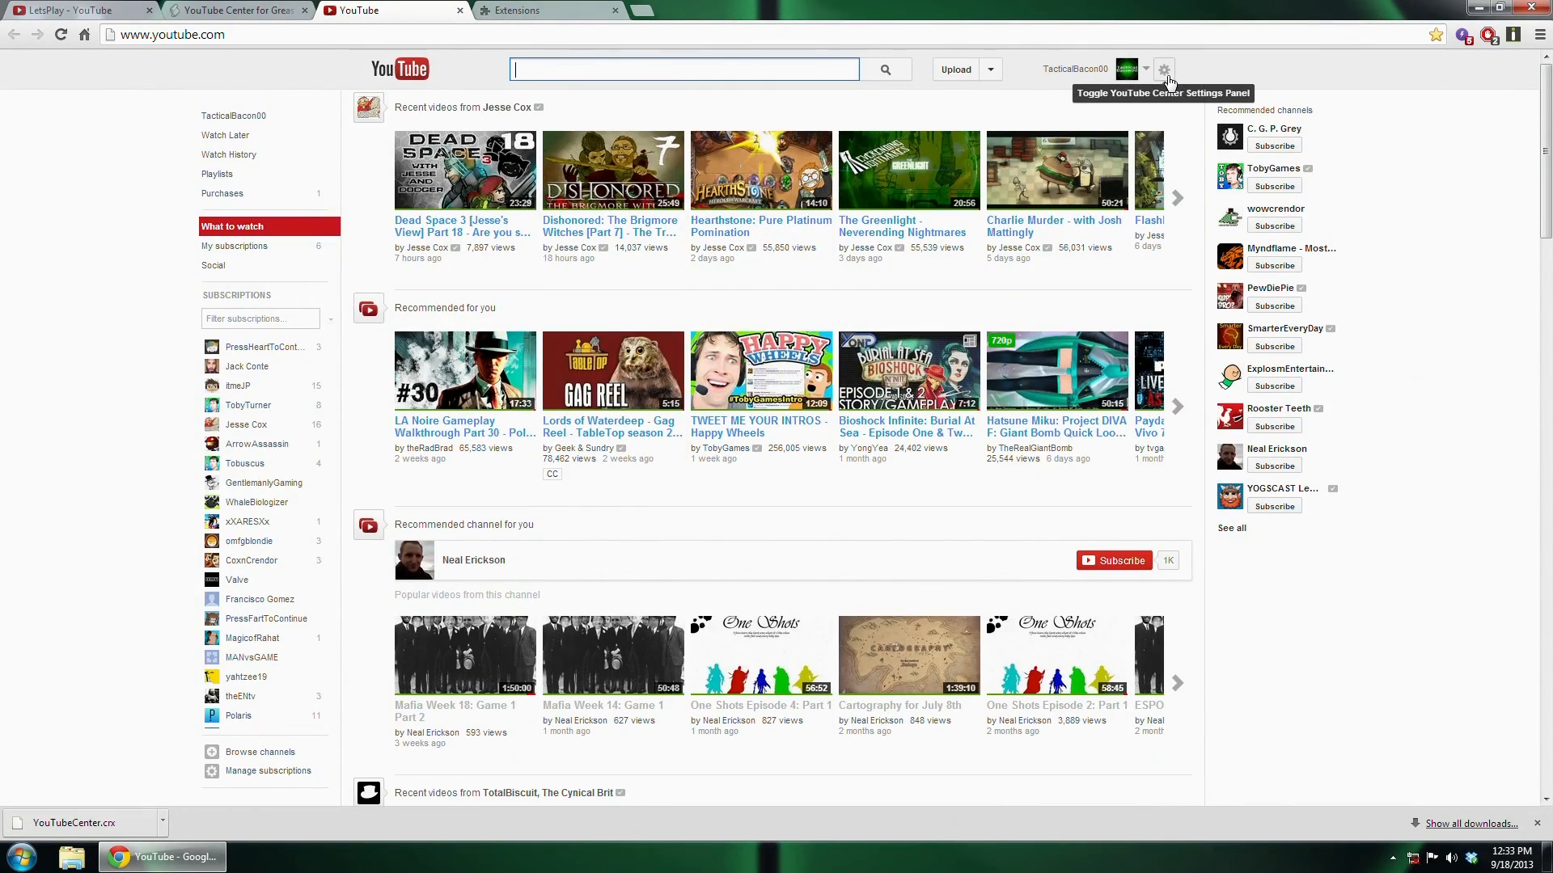
Uncheck Dash Playback in YouTube Center's Player settings and close the panel.
click(1163, 69)
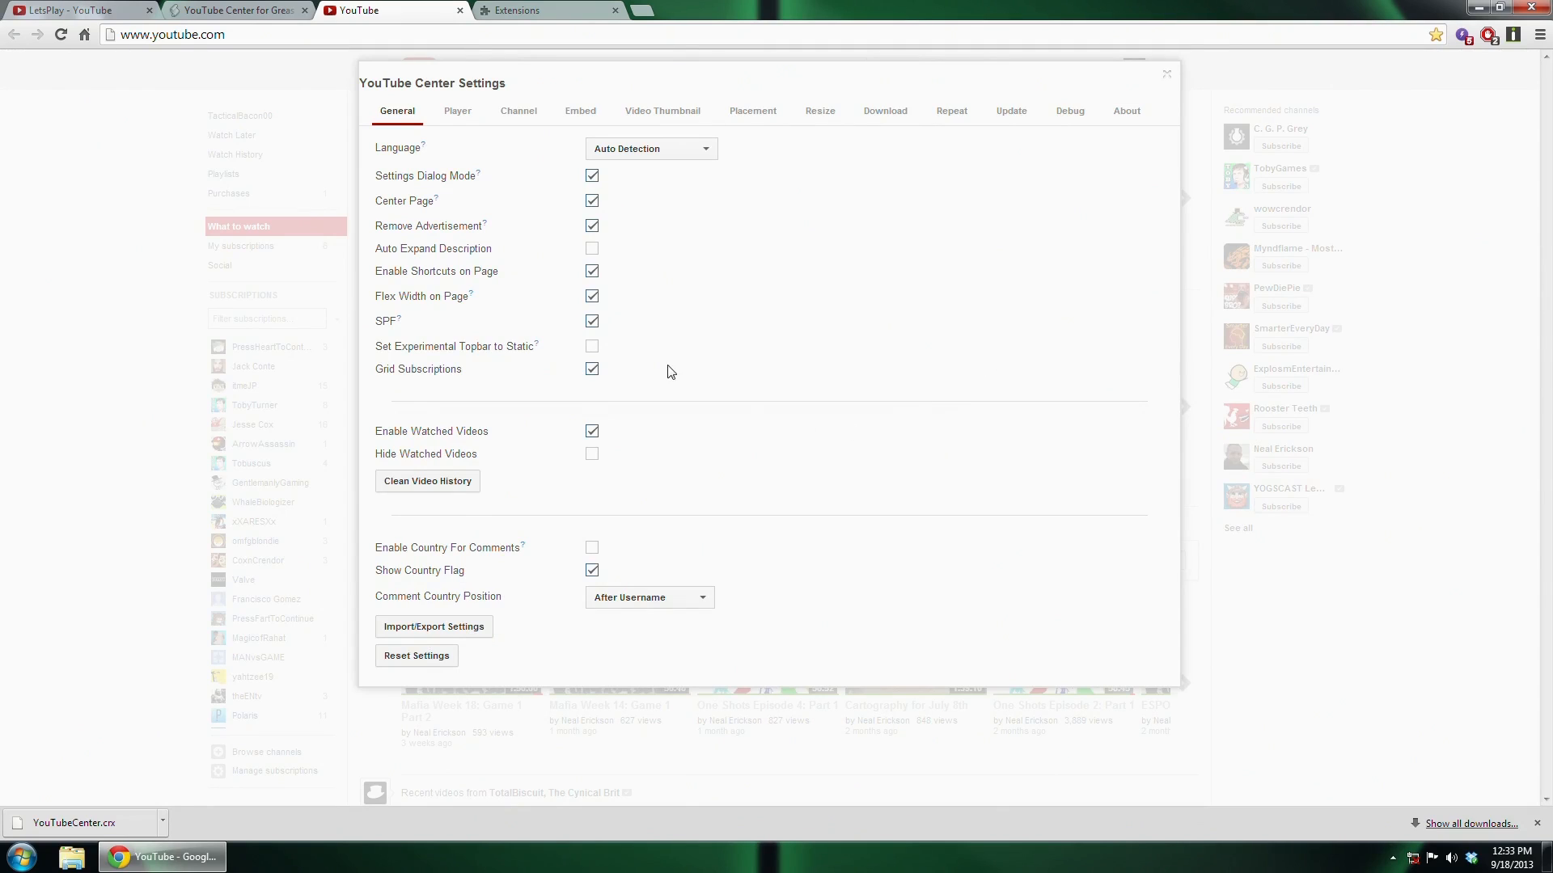
click(458, 110)
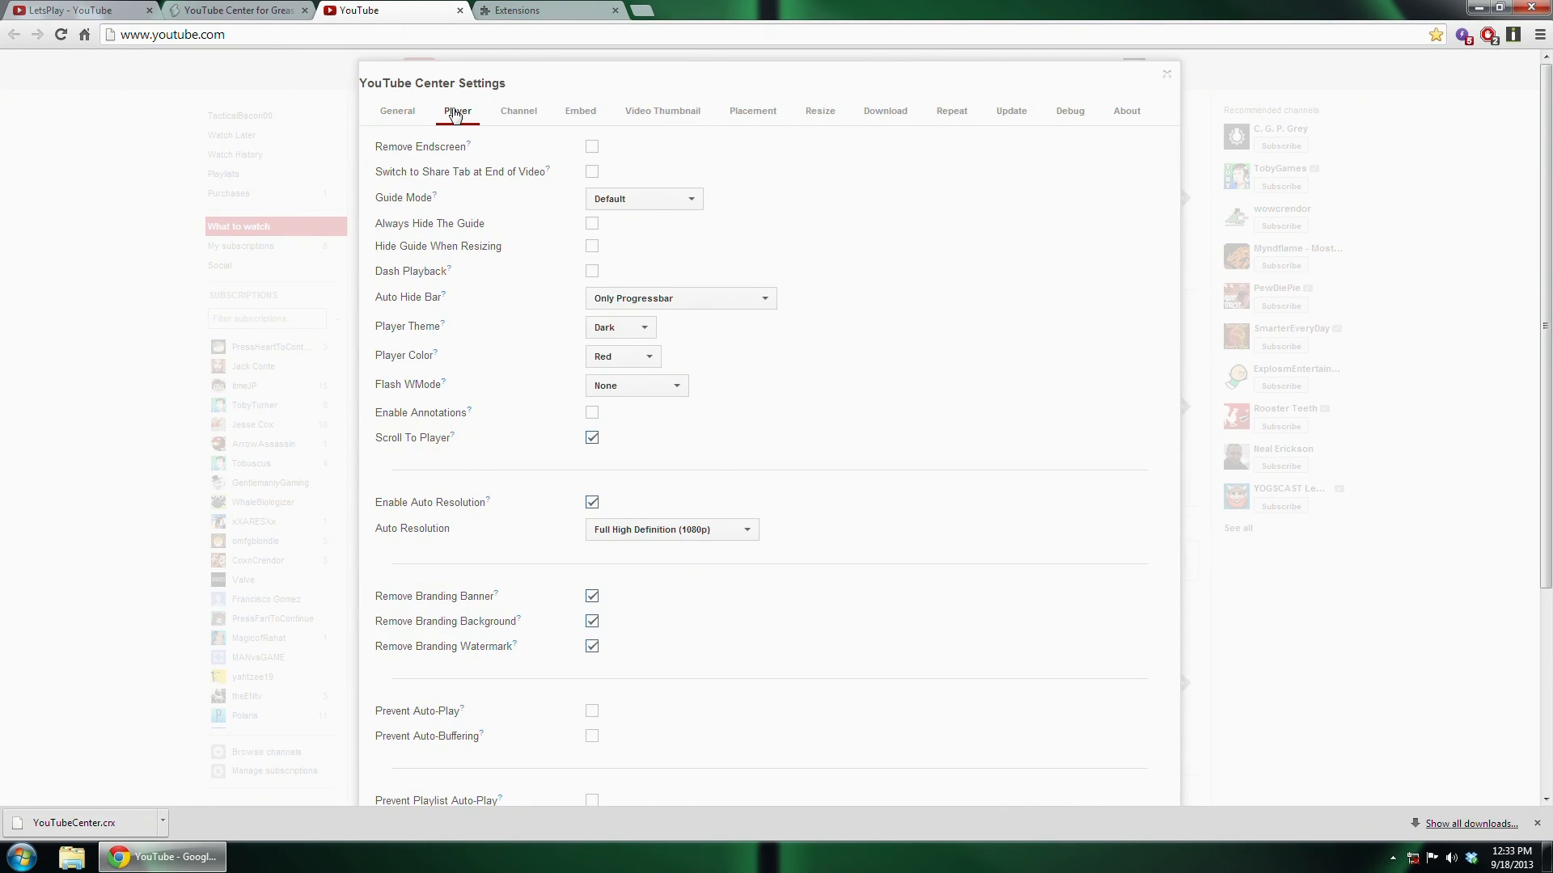
mouse_move(592, 274)
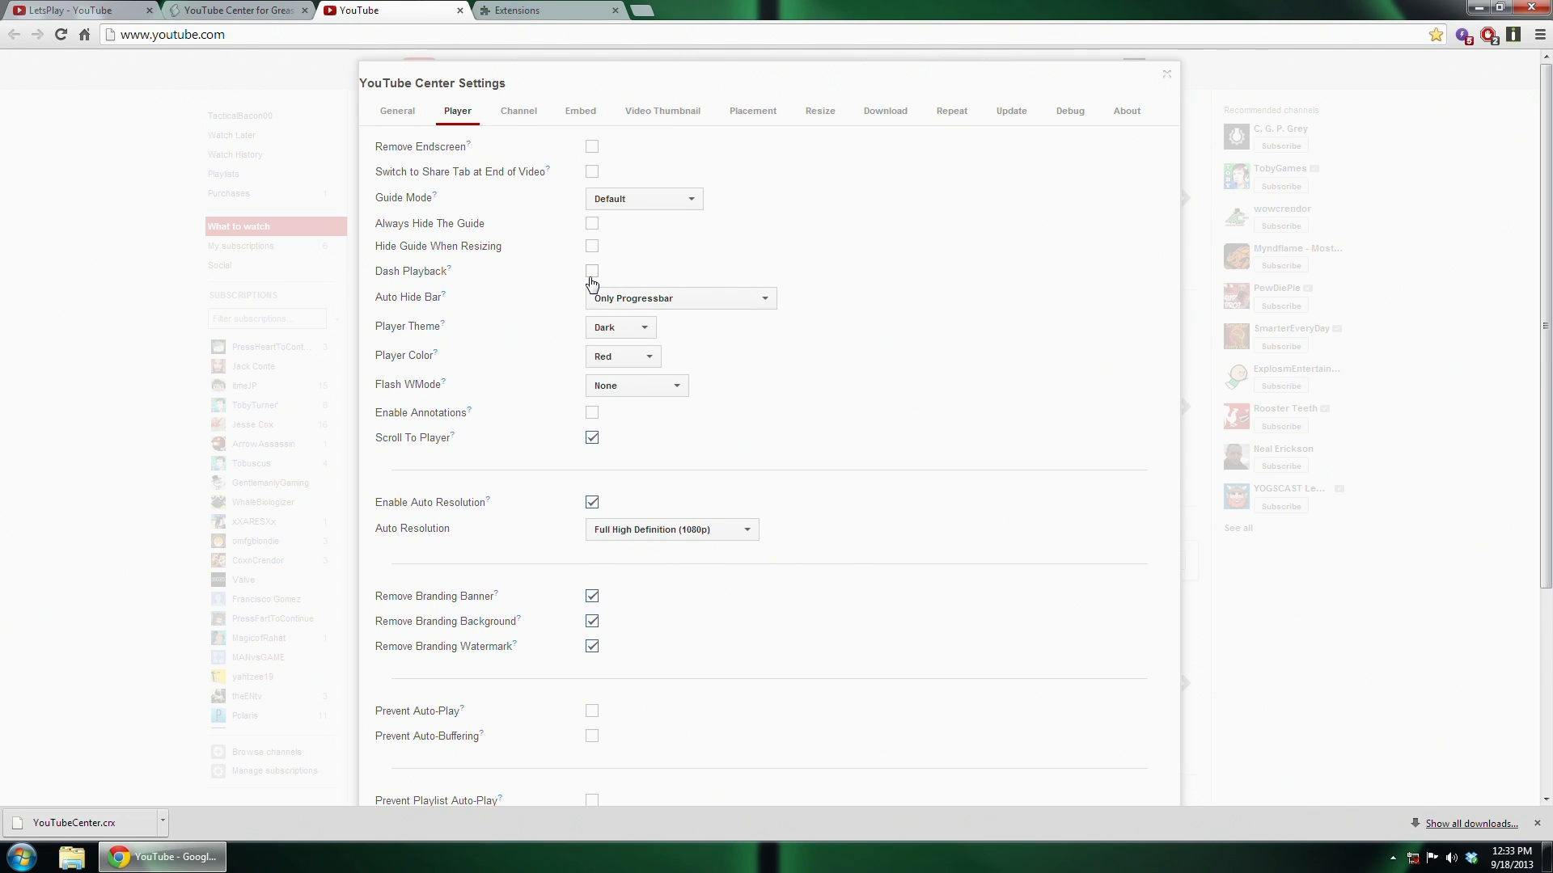
click(1166, 72)
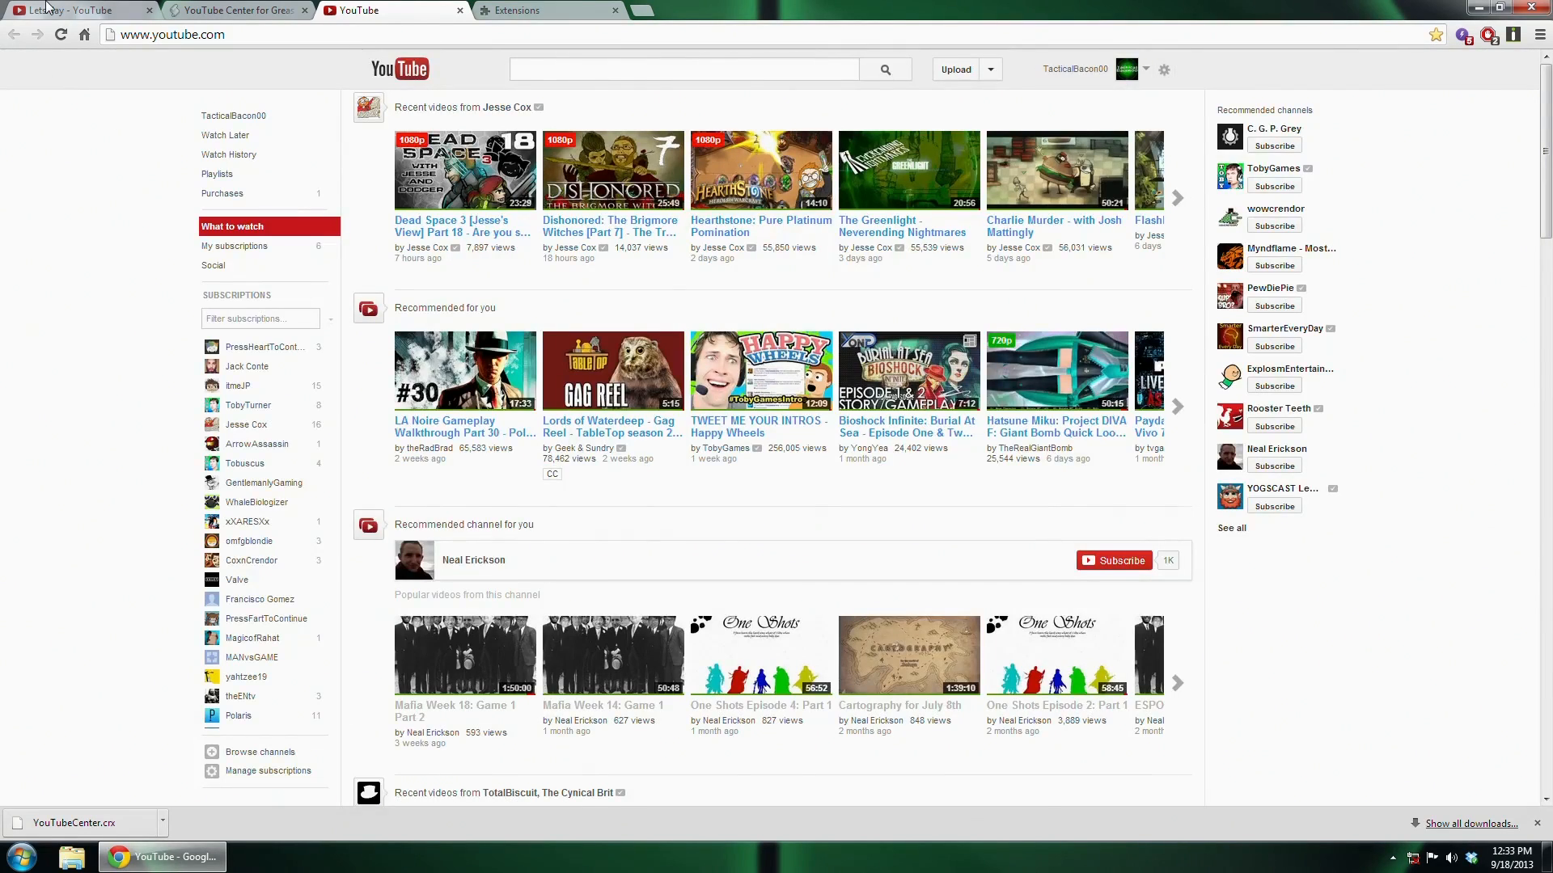
Open the Let's Play - GTA V: Campaign video, pause it to buffer, and return to the YouTube home tab.
click(74, 9)
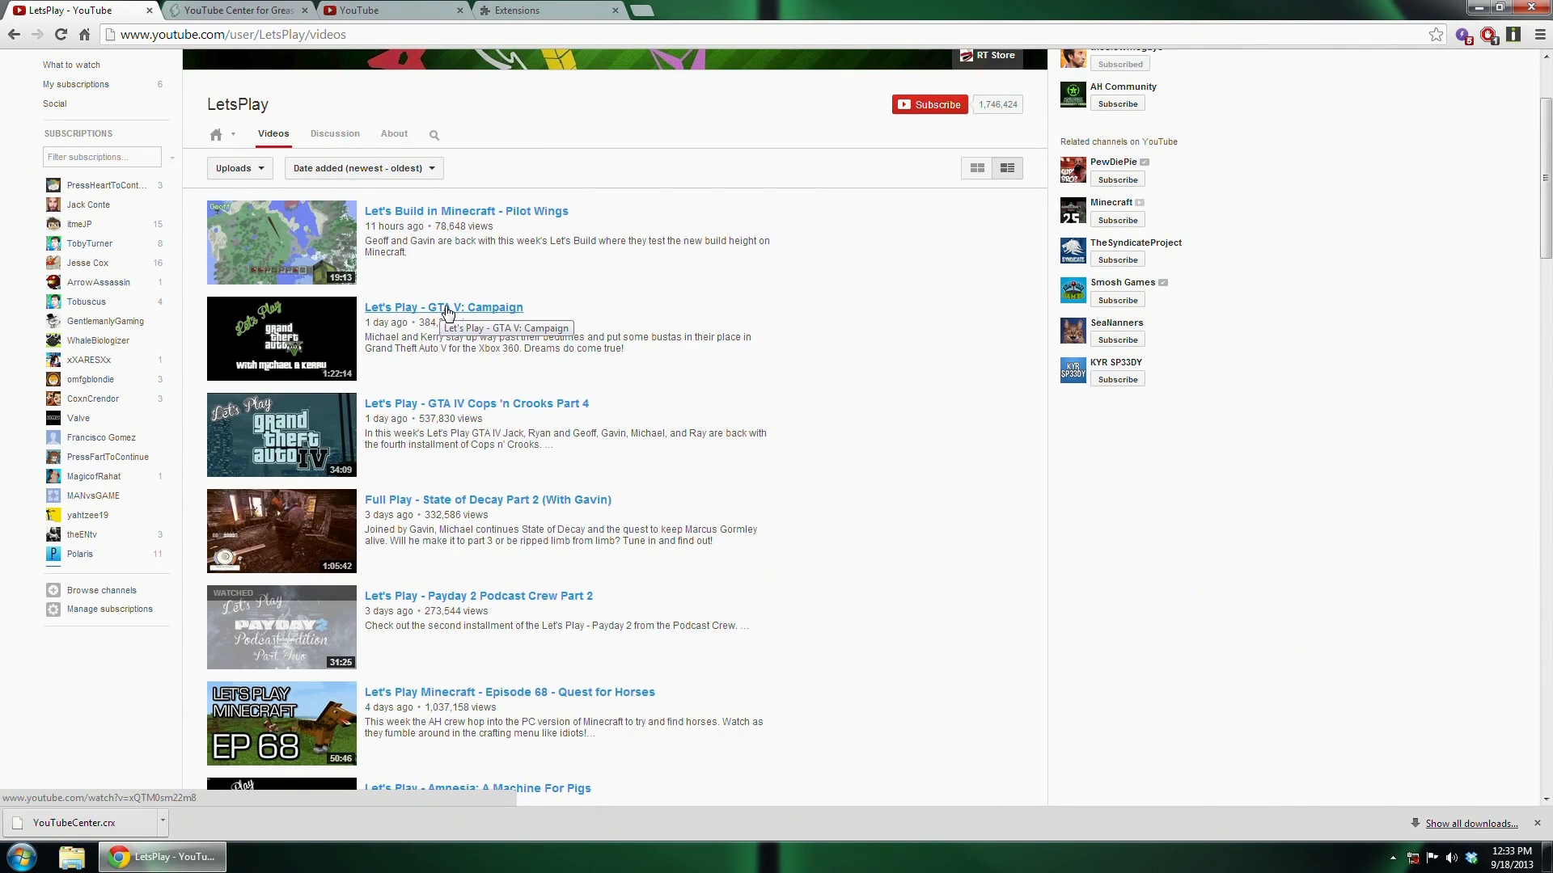
click(443, 308)
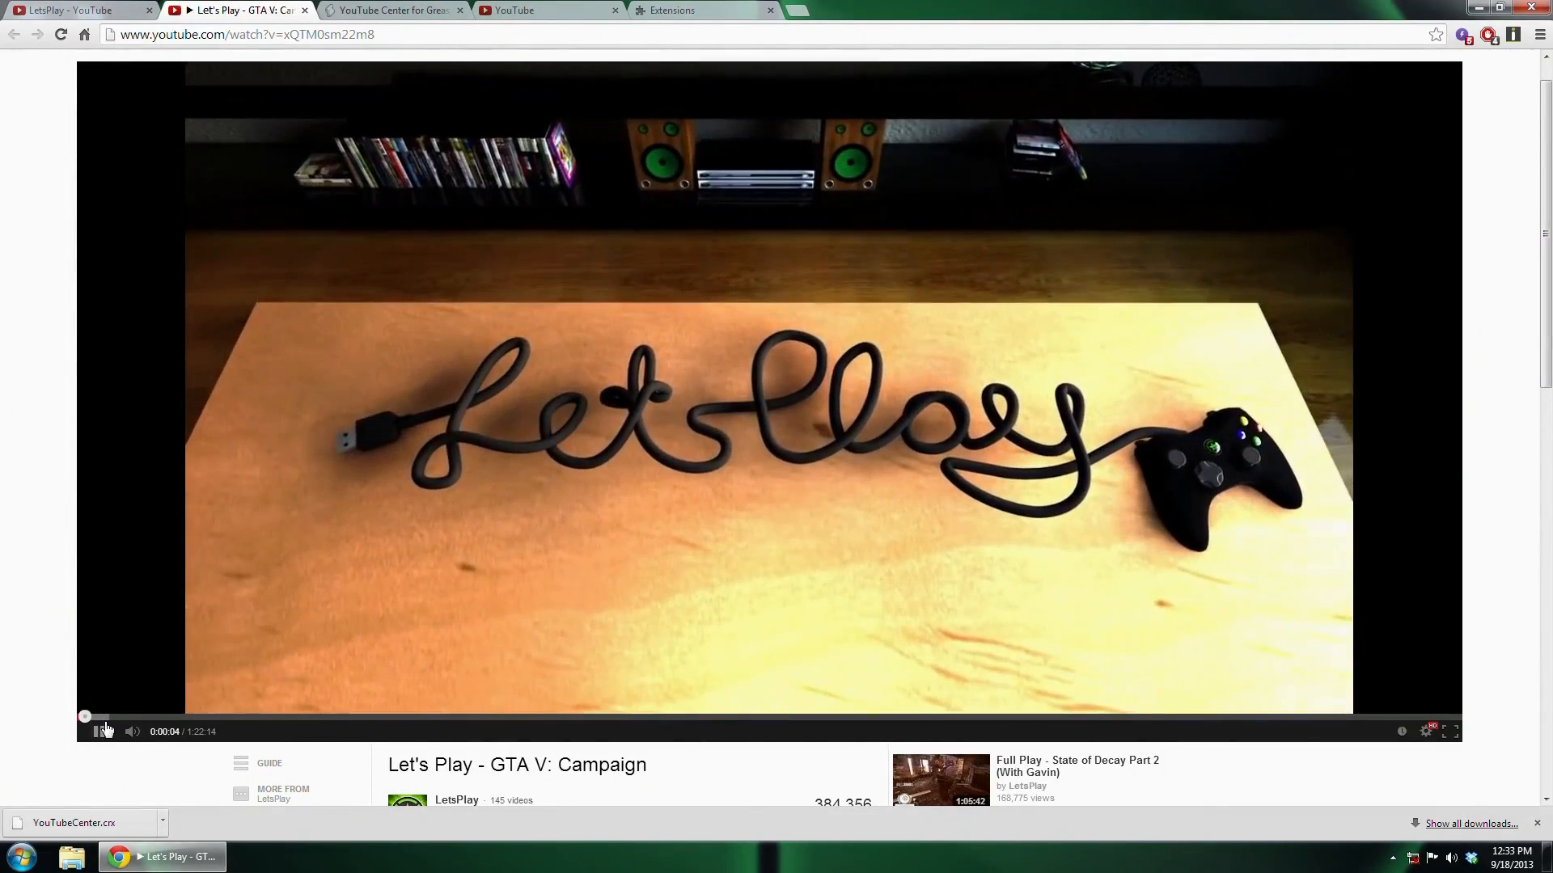
click(99, 731)
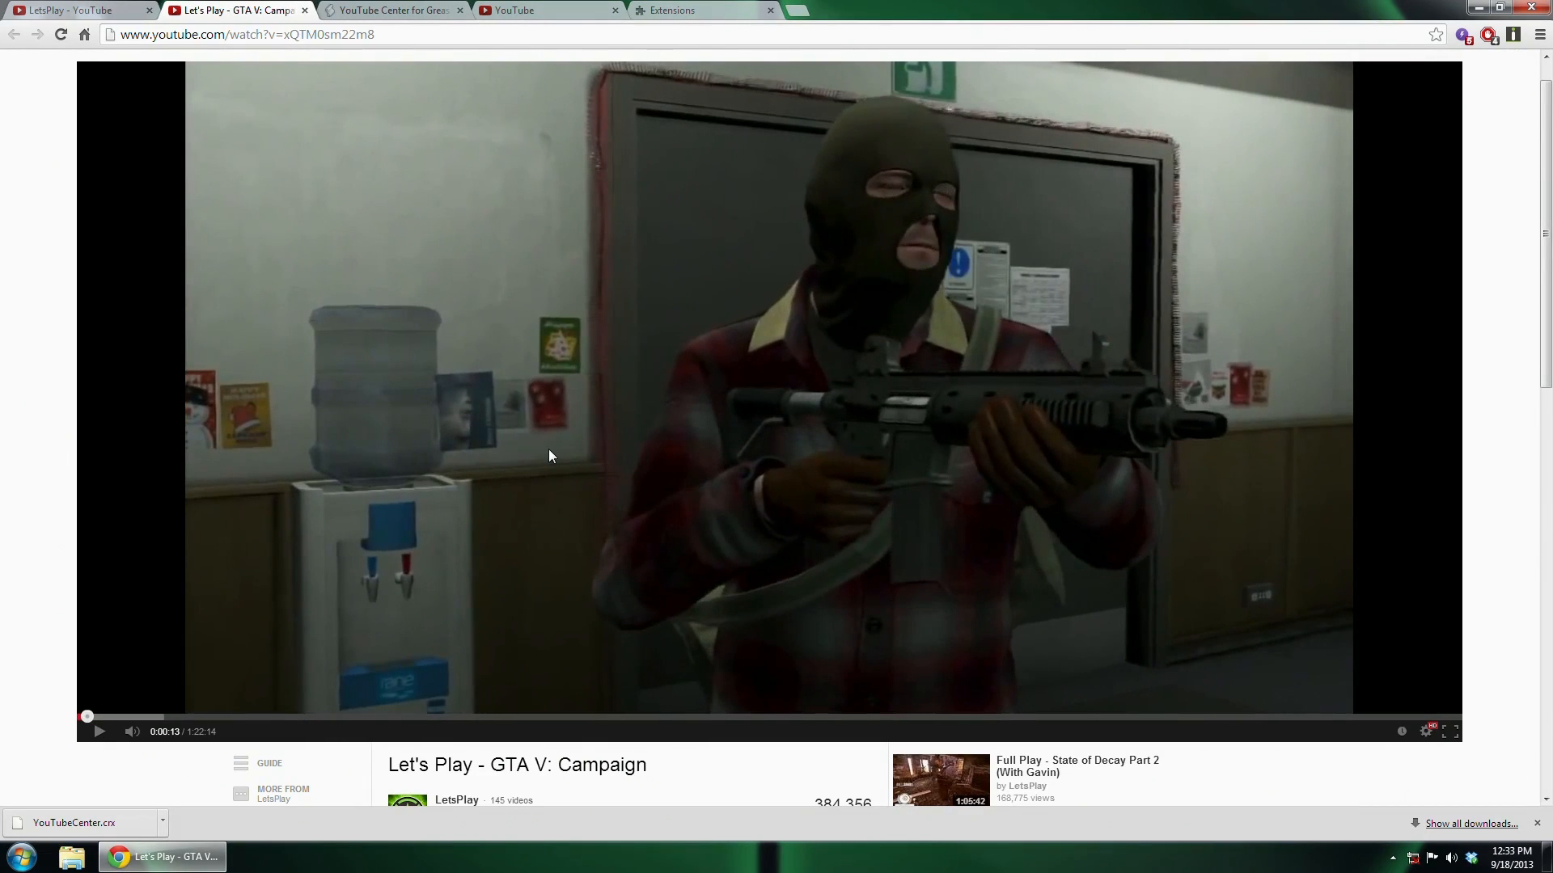
click(540, 10)
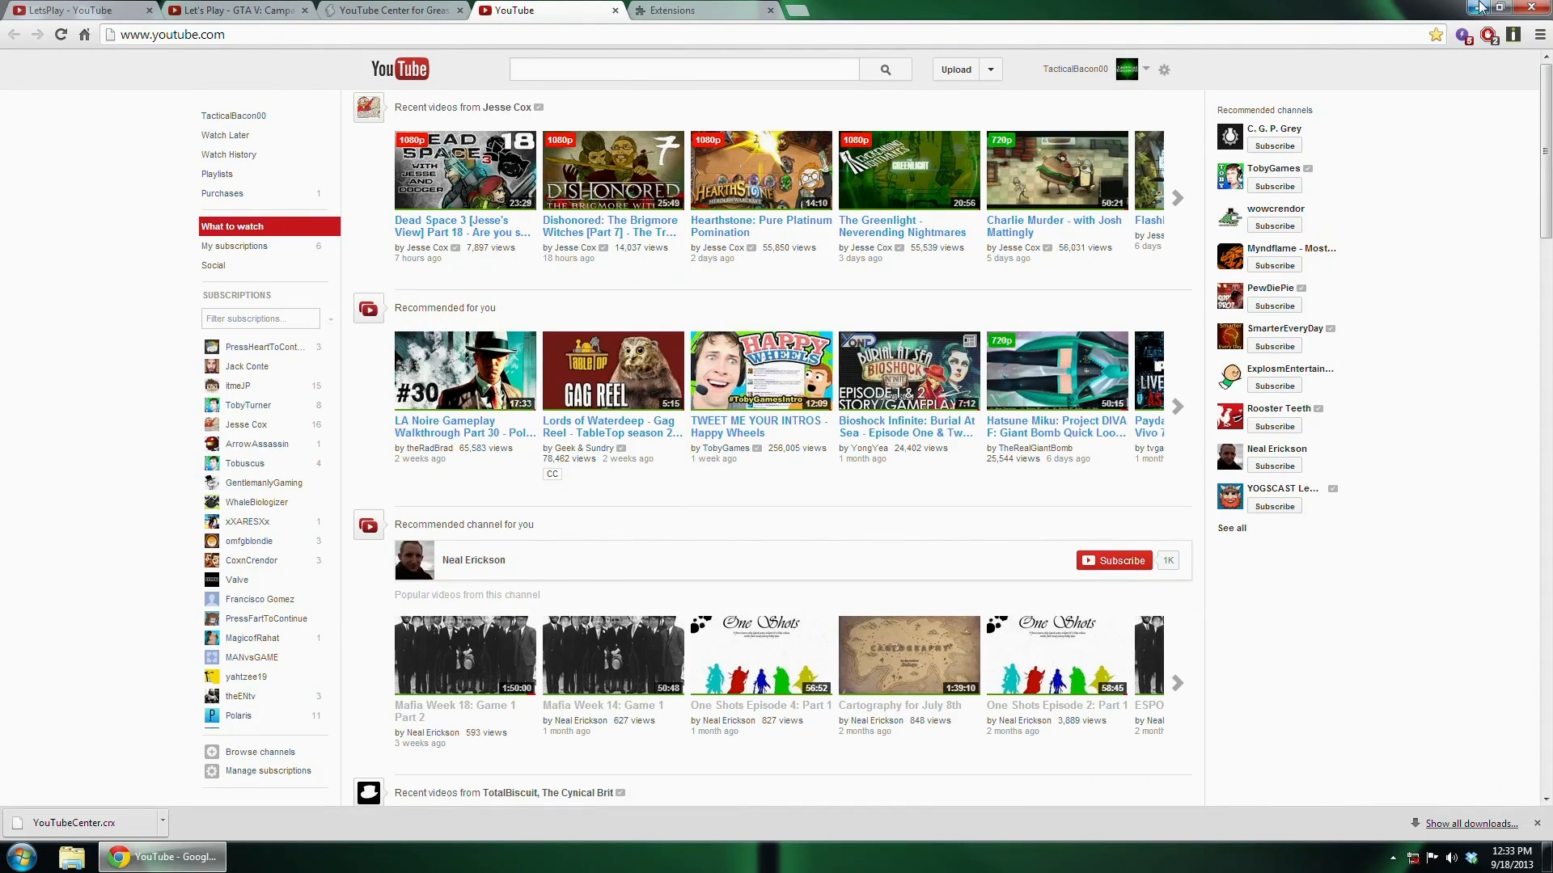
mouse_move(1048, 141)
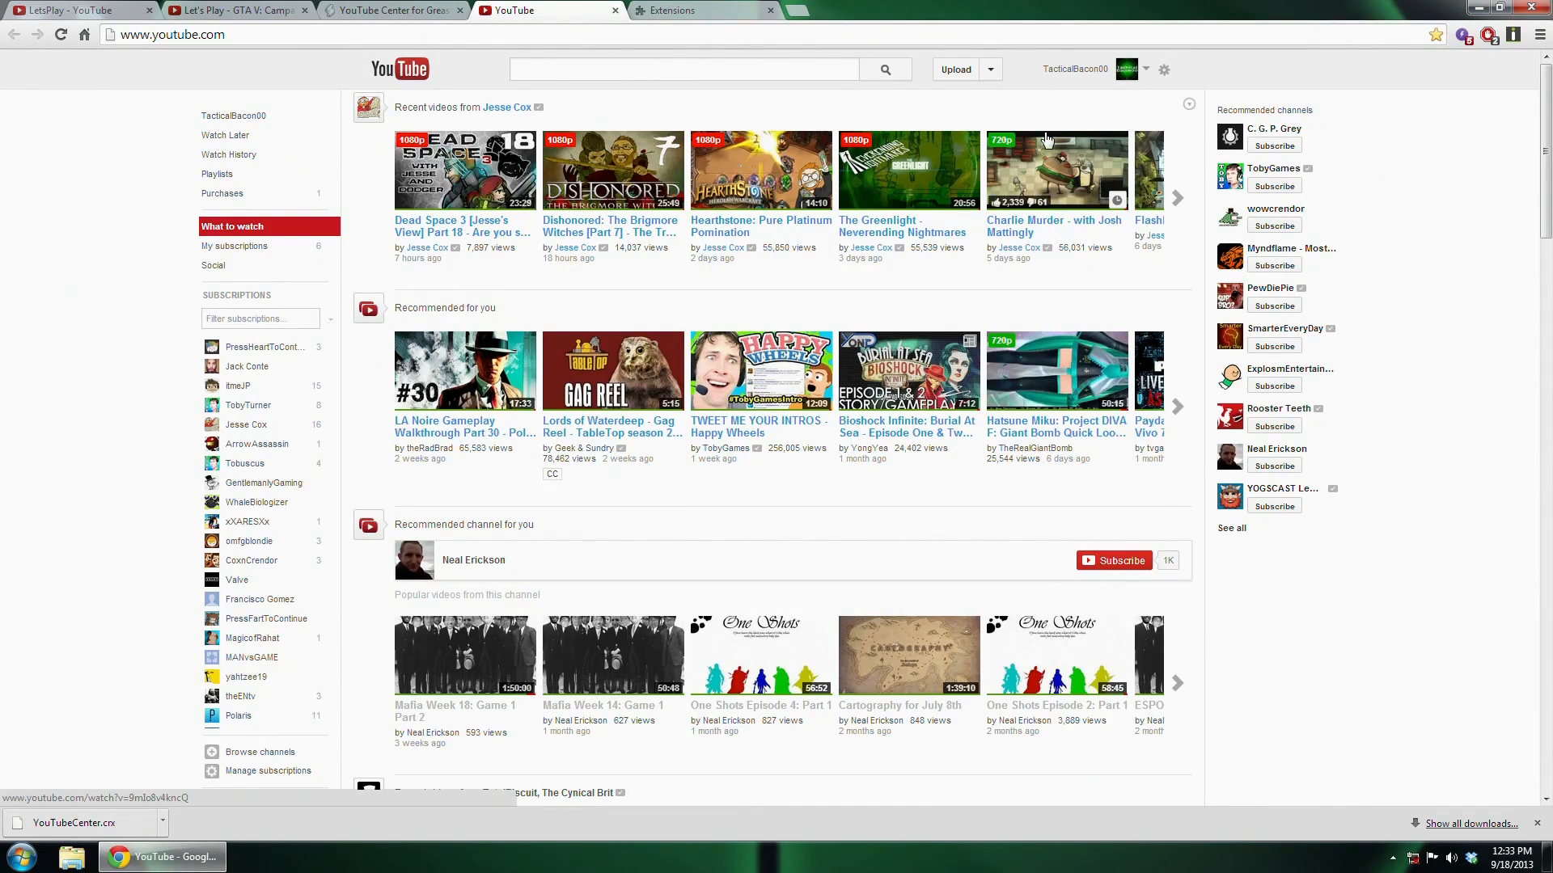
mouse_move(1041, 83)
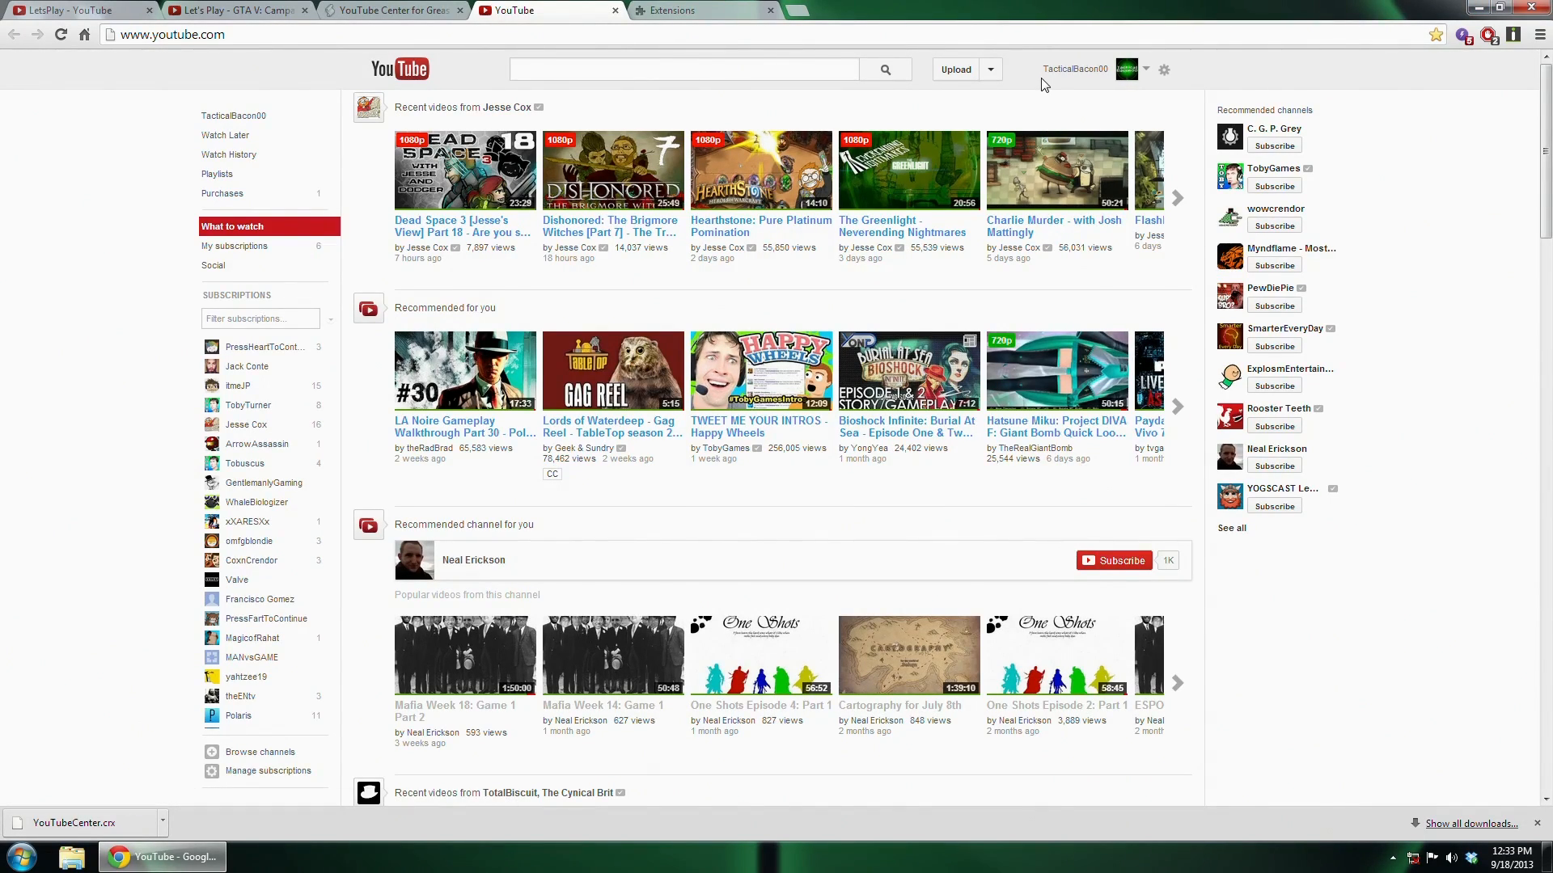